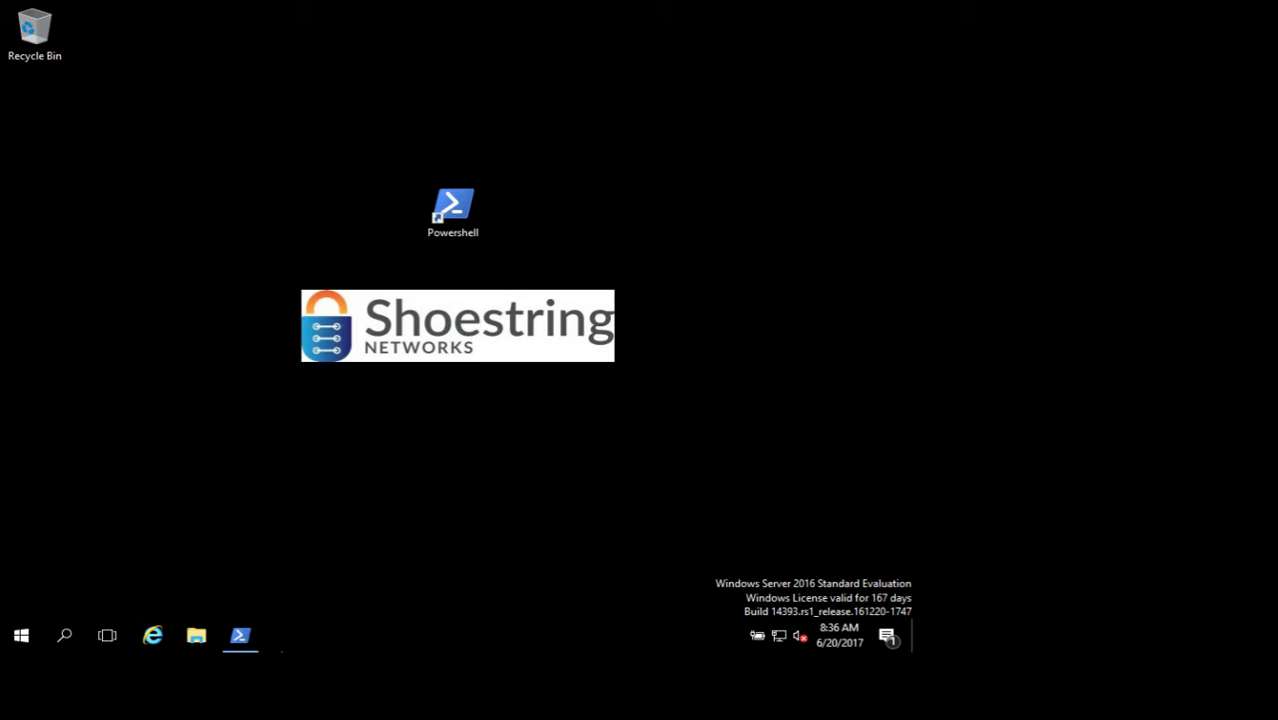
Launch an administrator PowerShell session from the desktop shortcut.
left_click(240, 636)
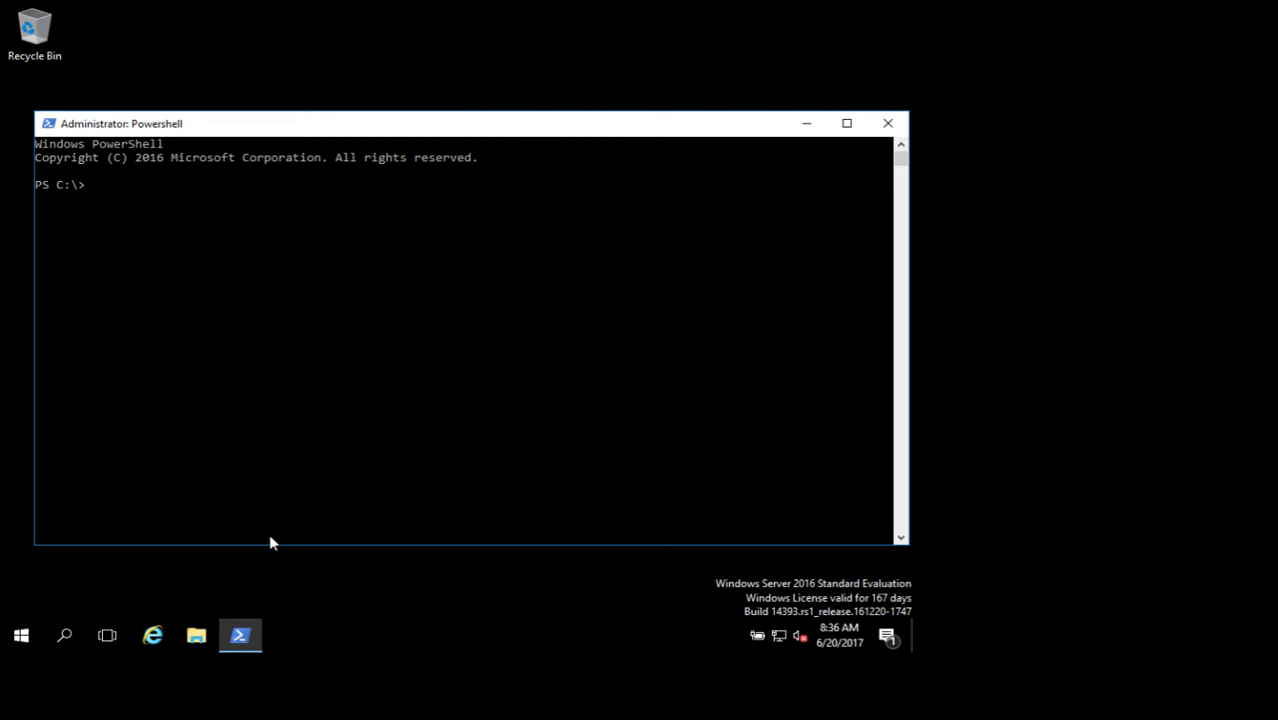
Run Get-SmbServerConfiguration to list SMB settings, showing EnableSMB1Protocol True.
type("get-sm")
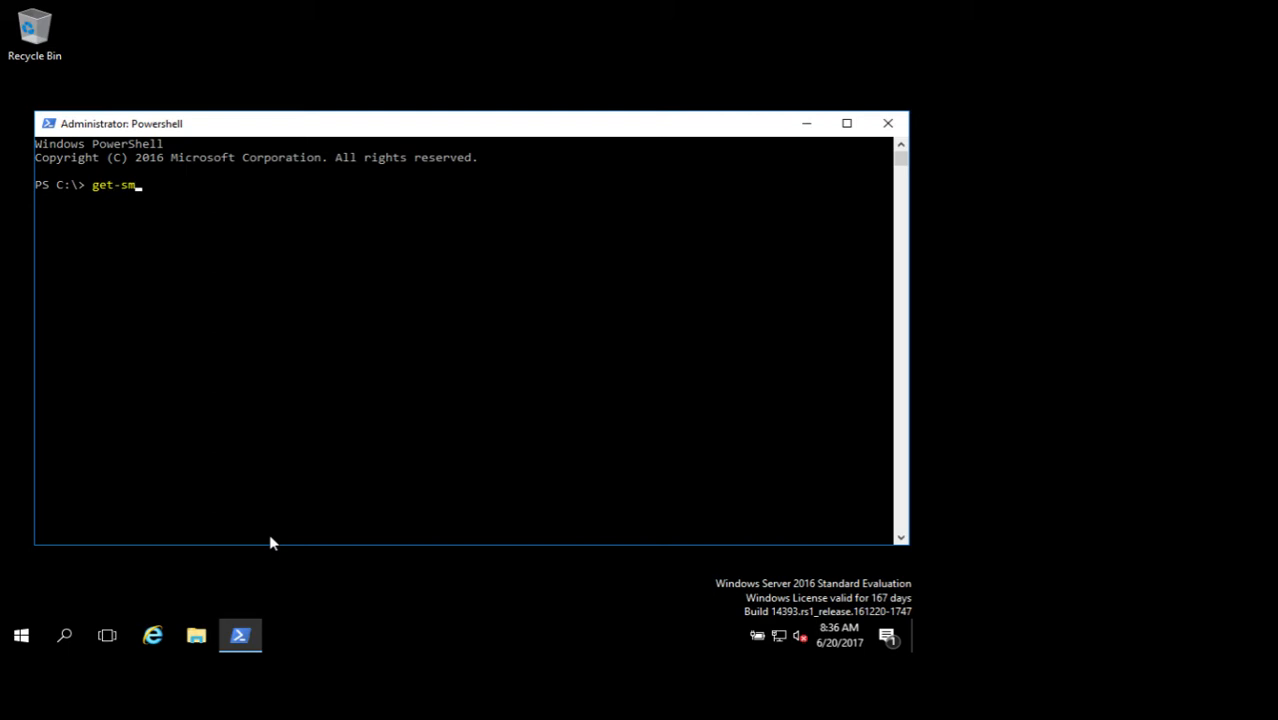
type("bserverconfi")
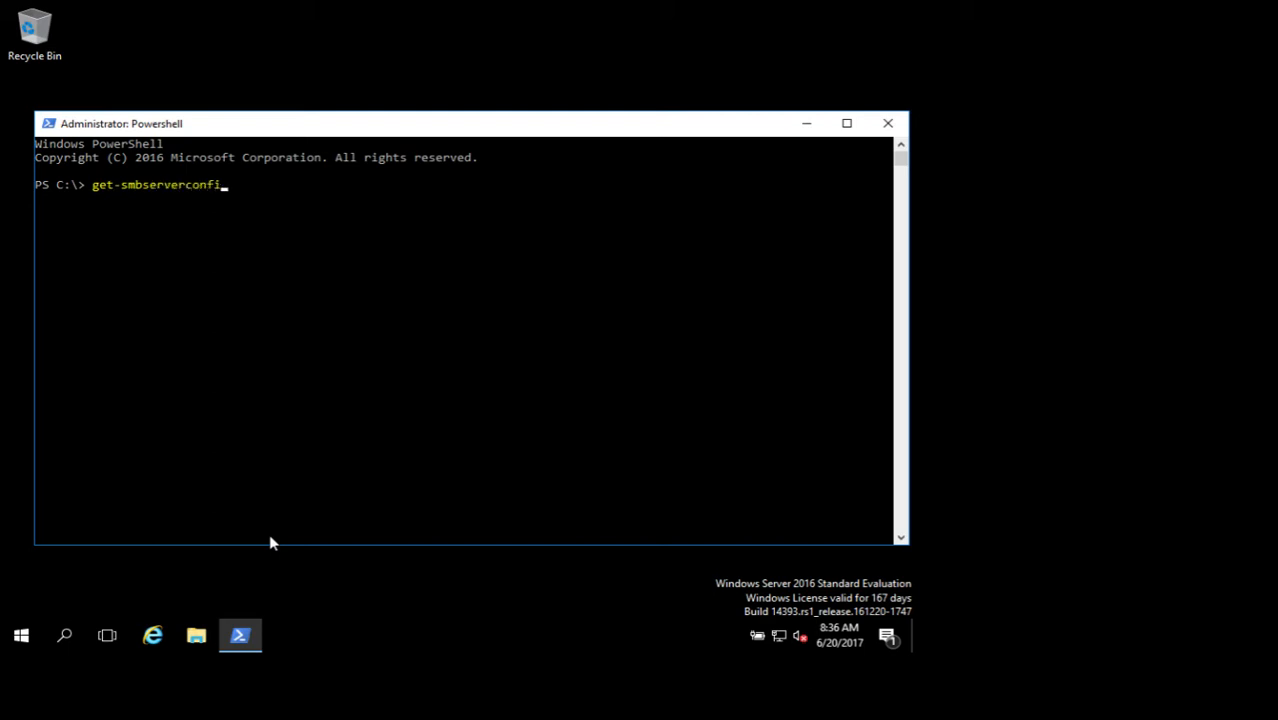
type("gurat")
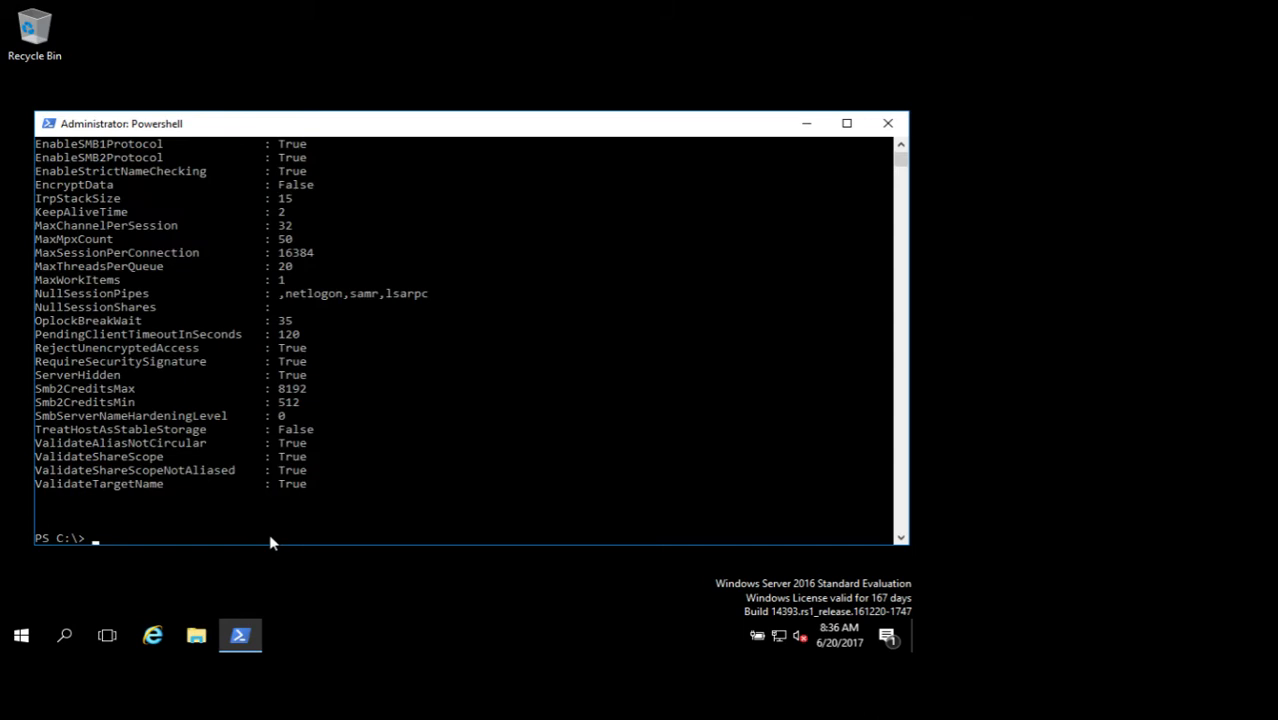
mouse_move(238, 160)
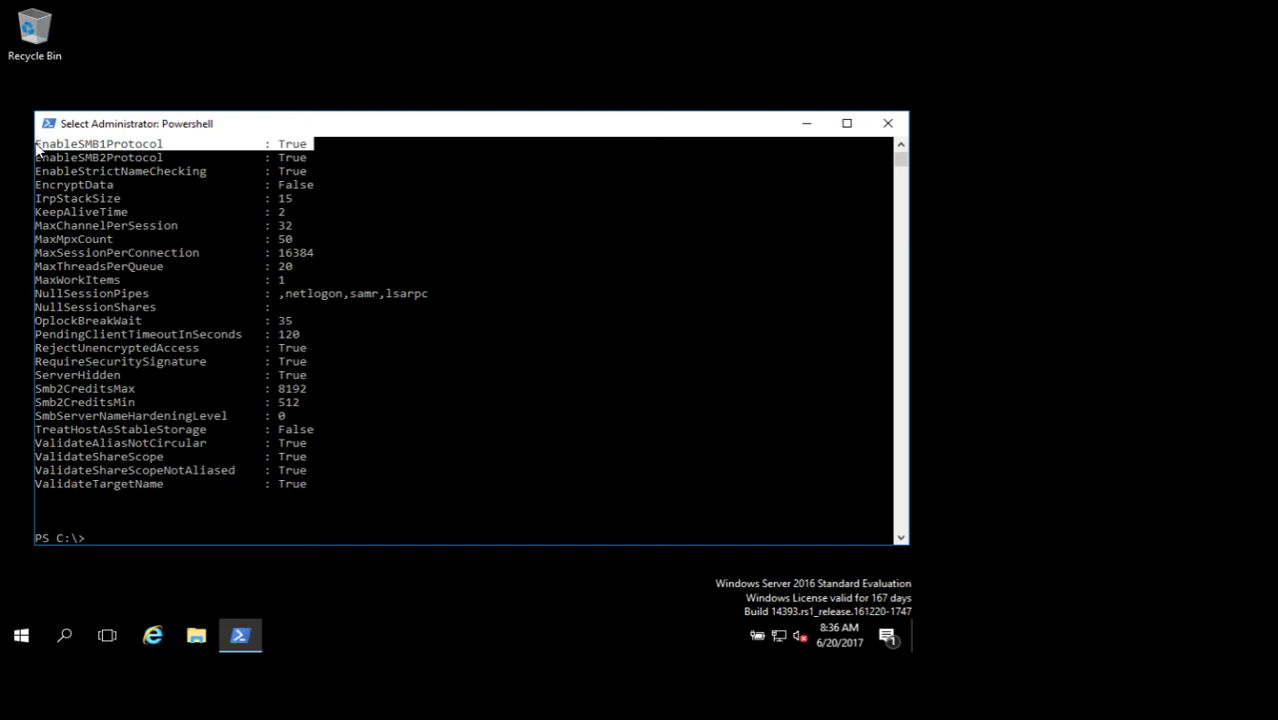
mouse_move(294, 148)
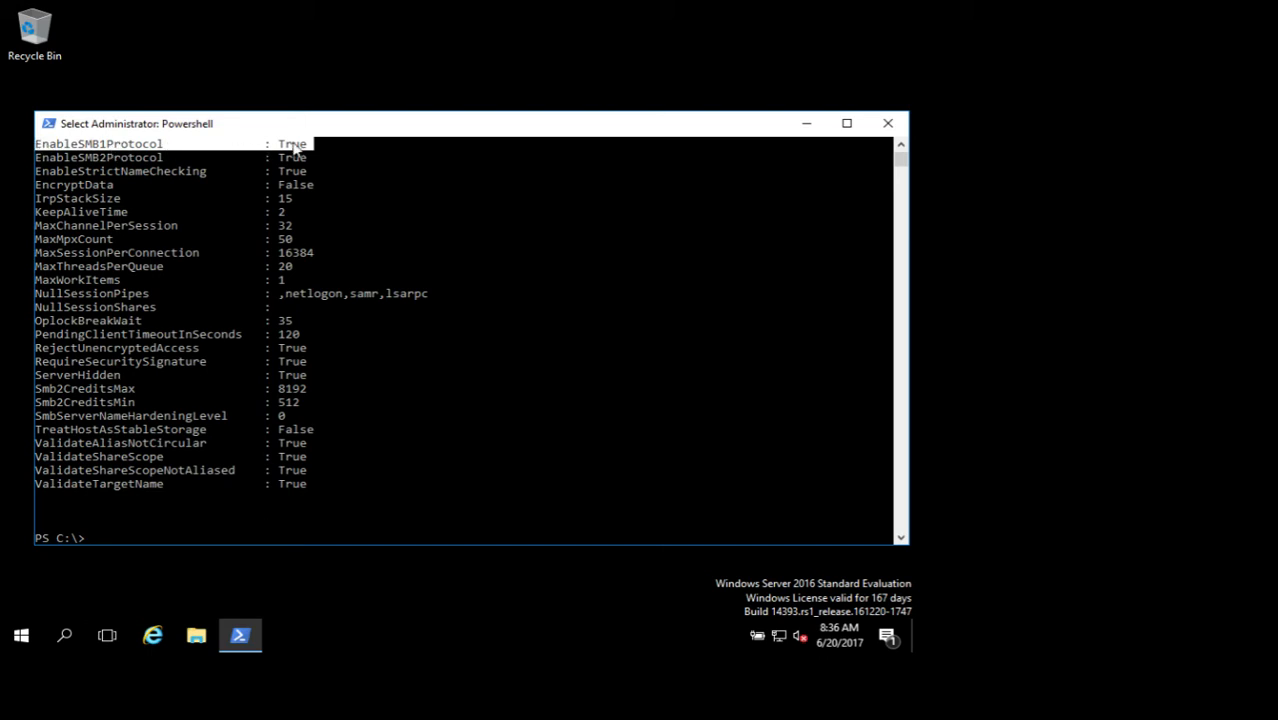
mouse_move(264, 236)
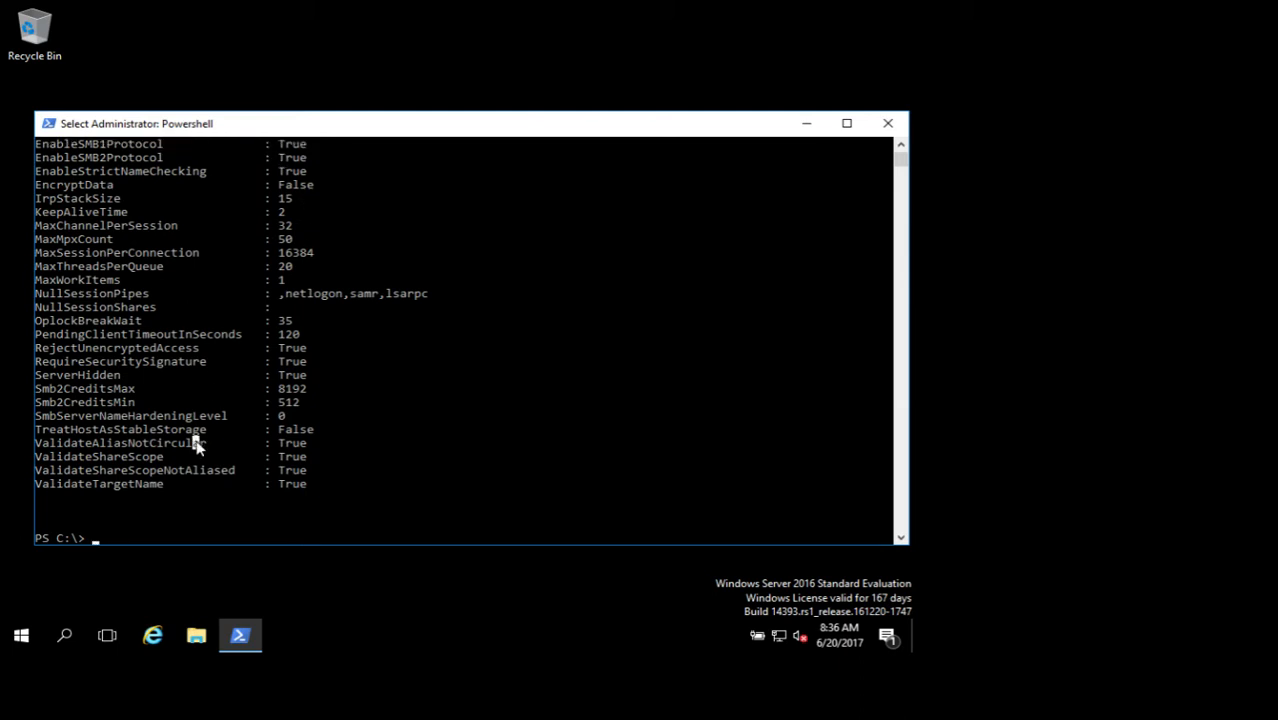
Clear the console and query Get-SmbServerConfiguration filtered to EnableSMB1Protocol, reading True.
type("cls")
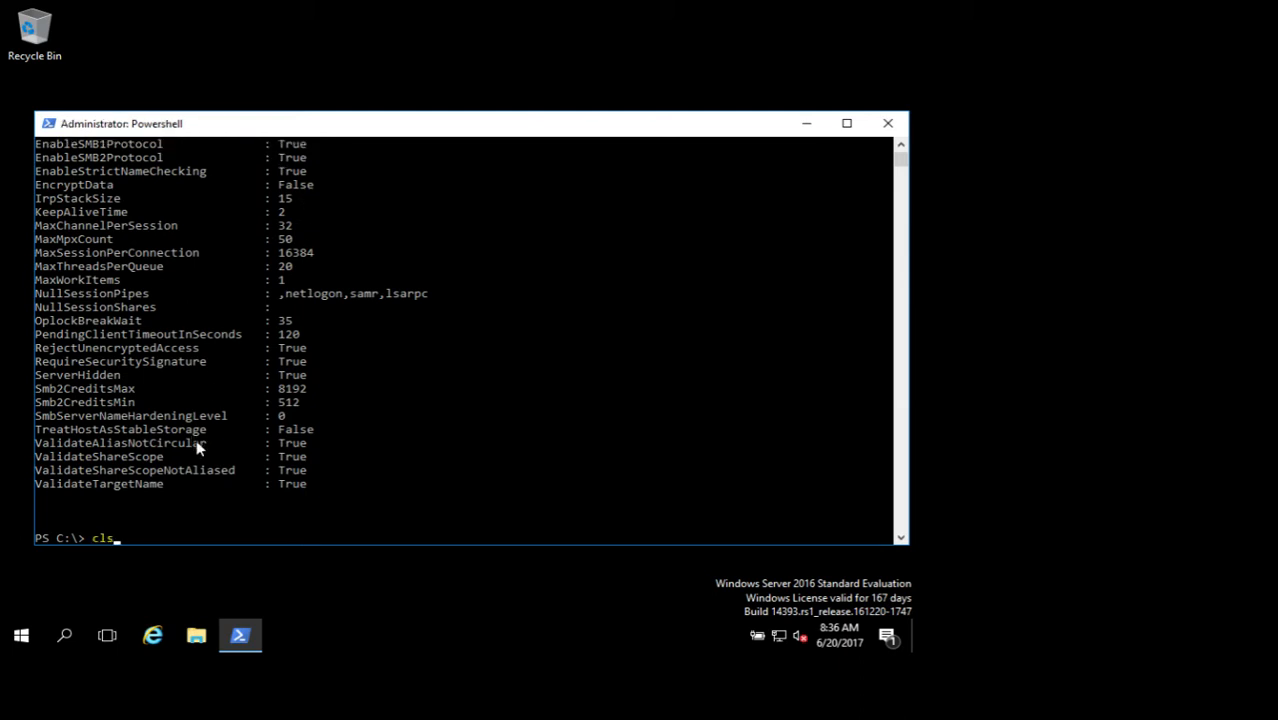
key("enter")
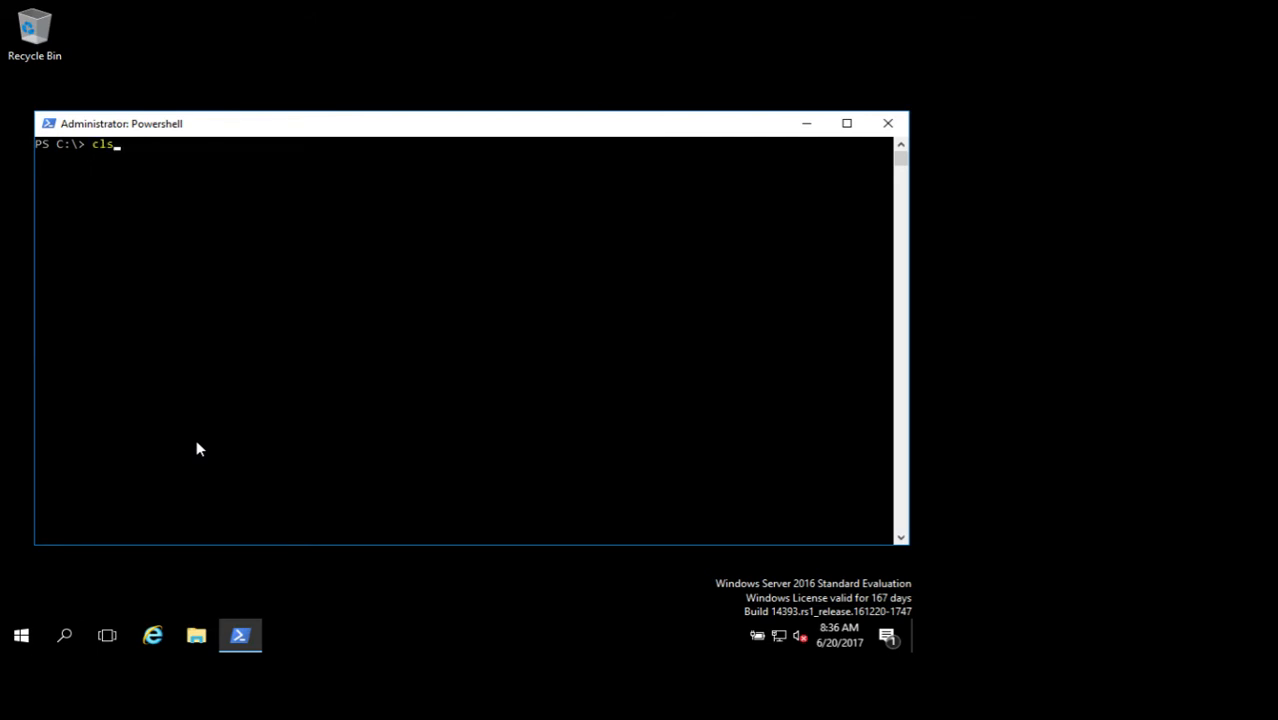
type("get-smbserverconfiguration")
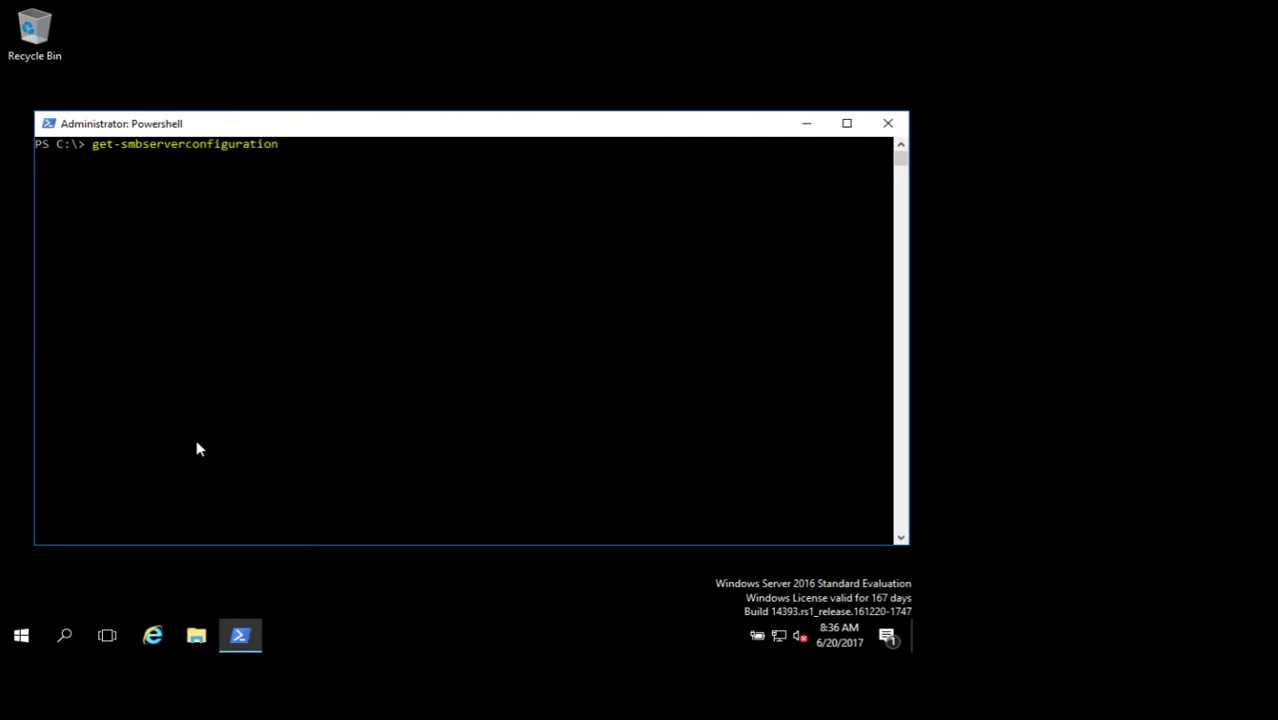
type("| select enable")
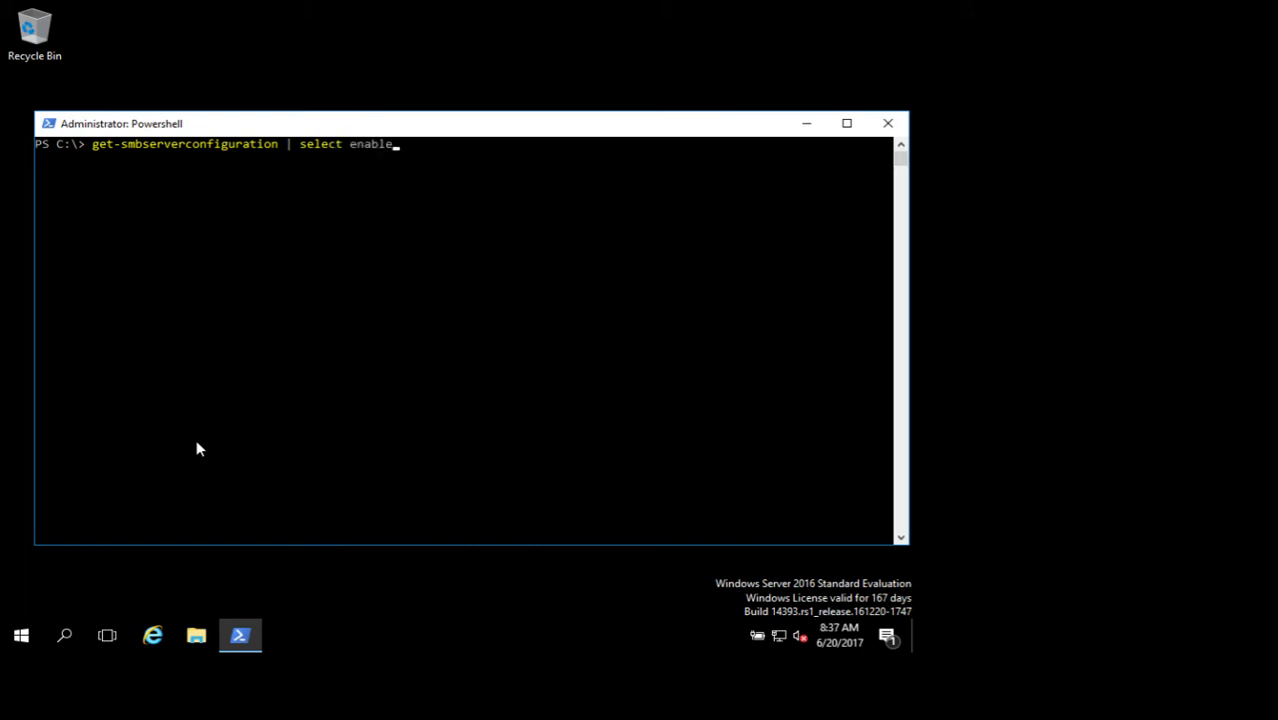
type("smb1protocol")
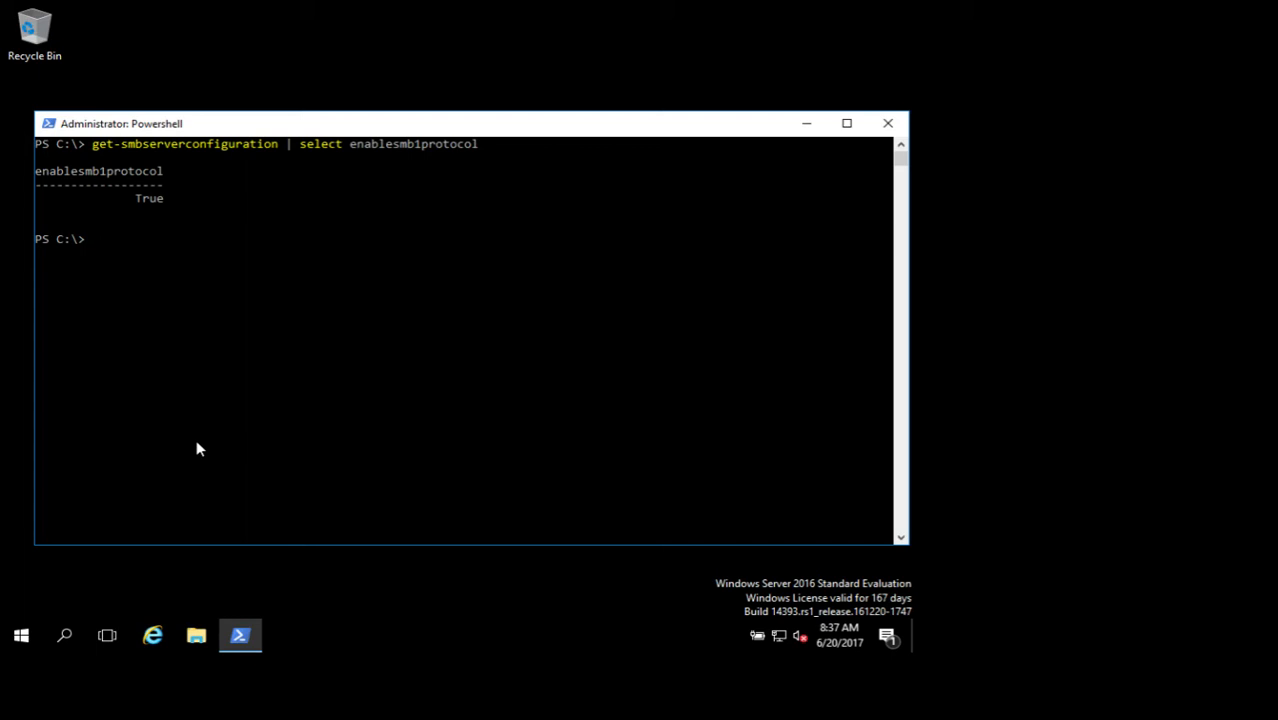
mouse_move(890, 124)
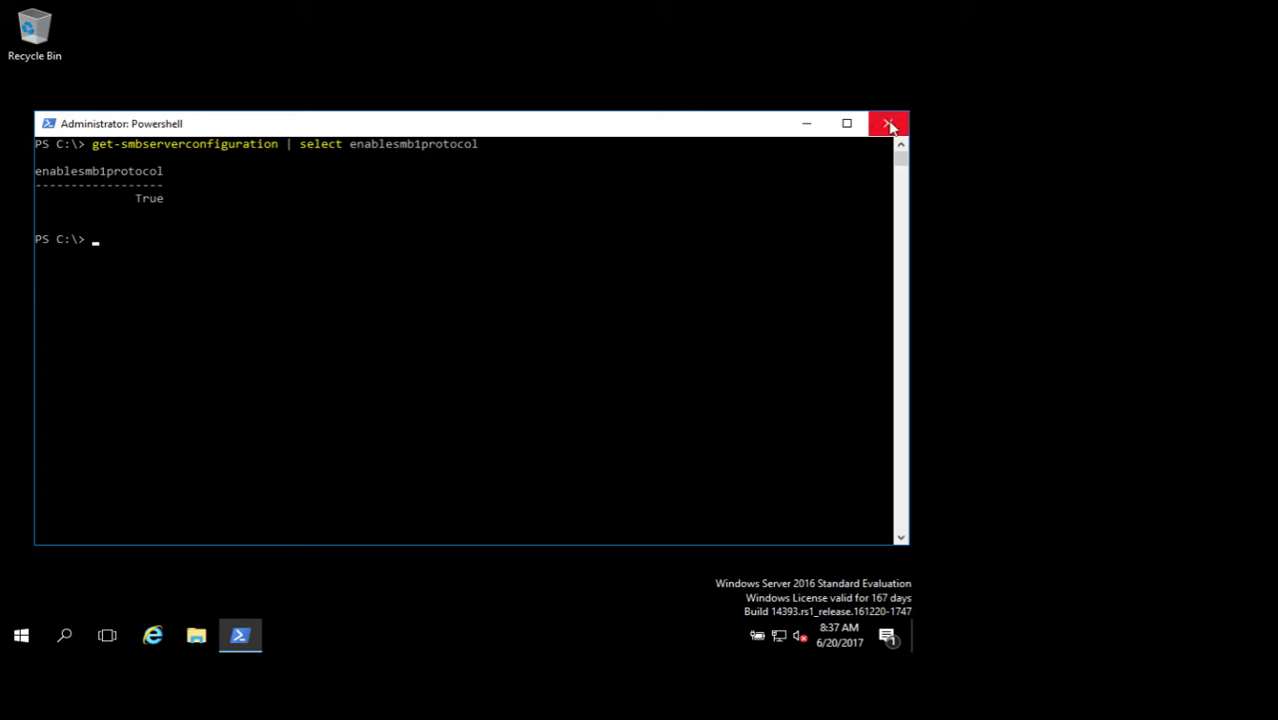
Close PowerShell and launch Group Policy Management from Windows Administrative Tools.
left_click(888, 124)
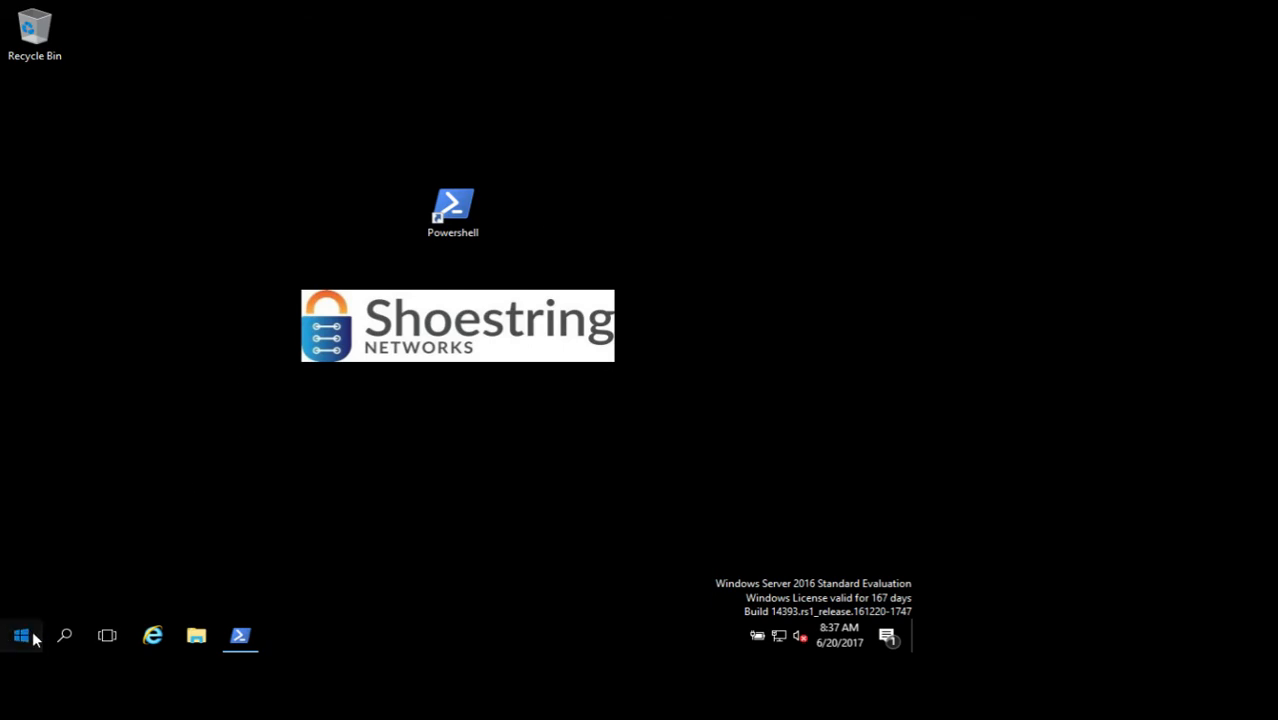
left_click(20, 636)
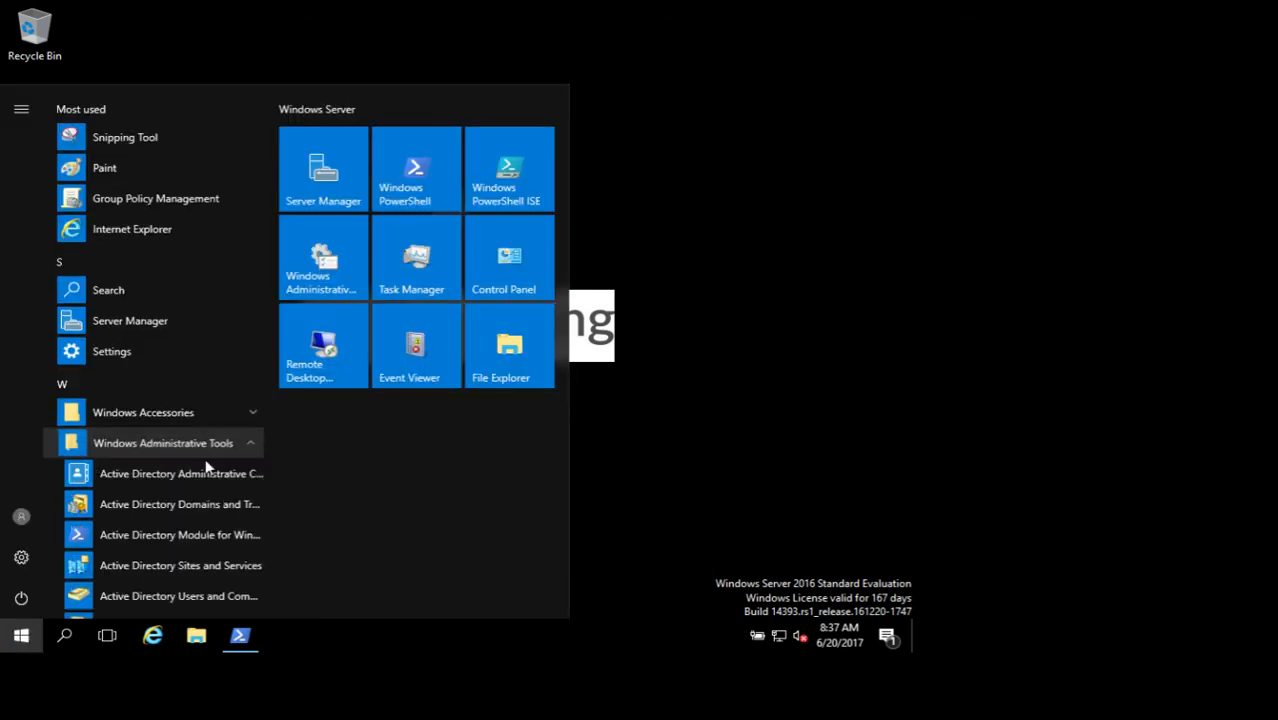
scroll("down", 3)
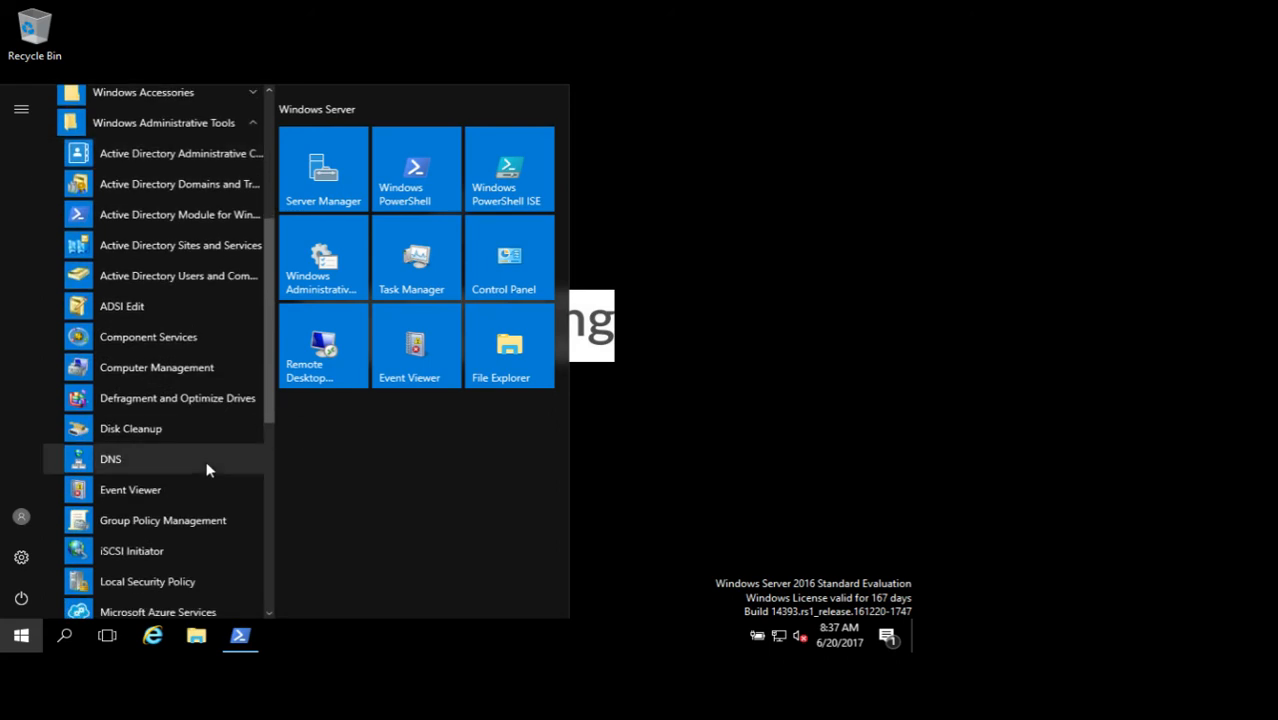
mouse_move(194, 536)
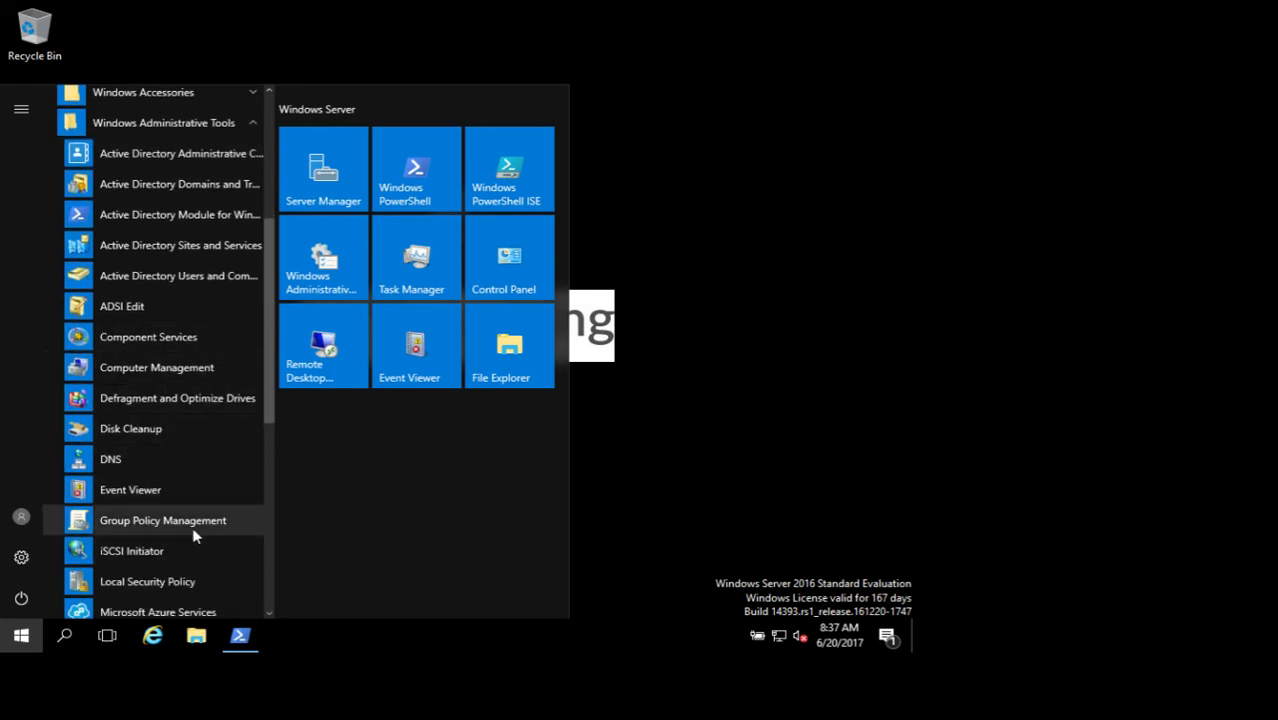
left_click(164, 520)
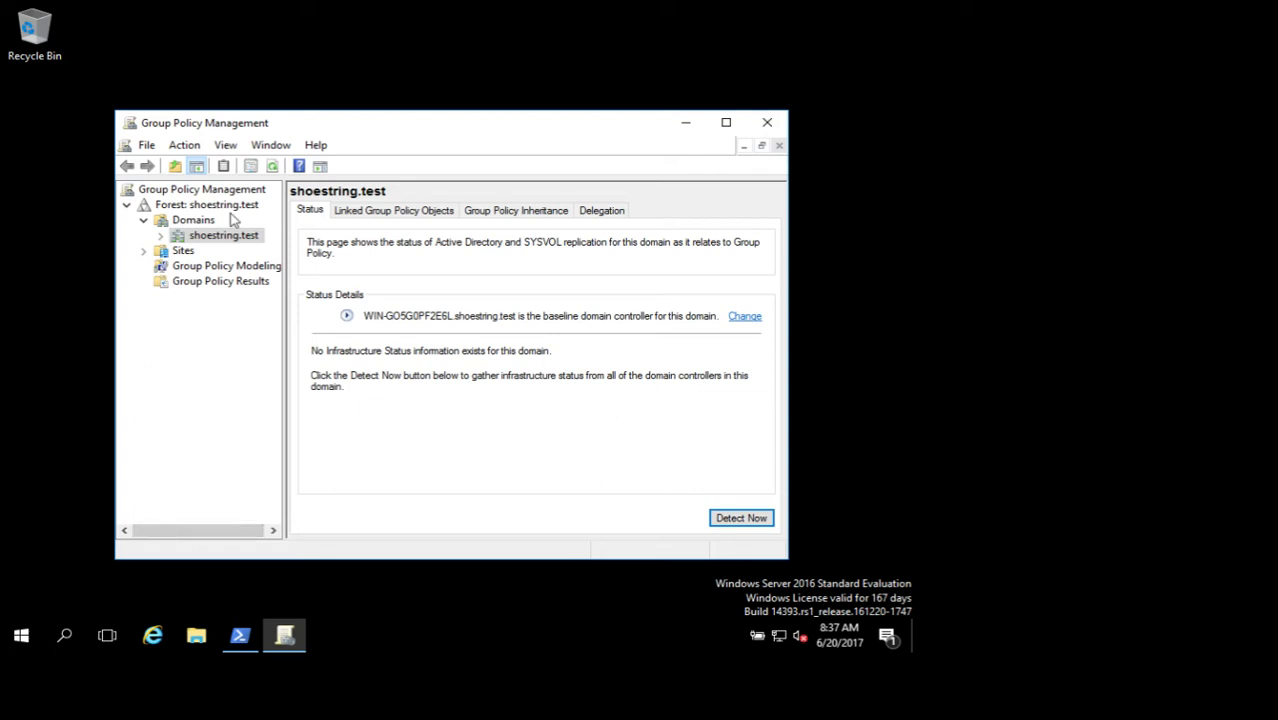
Create a new GPO named 'Disable SMBv1' linked to the shoestring.test domain.
left_click(160, 236)
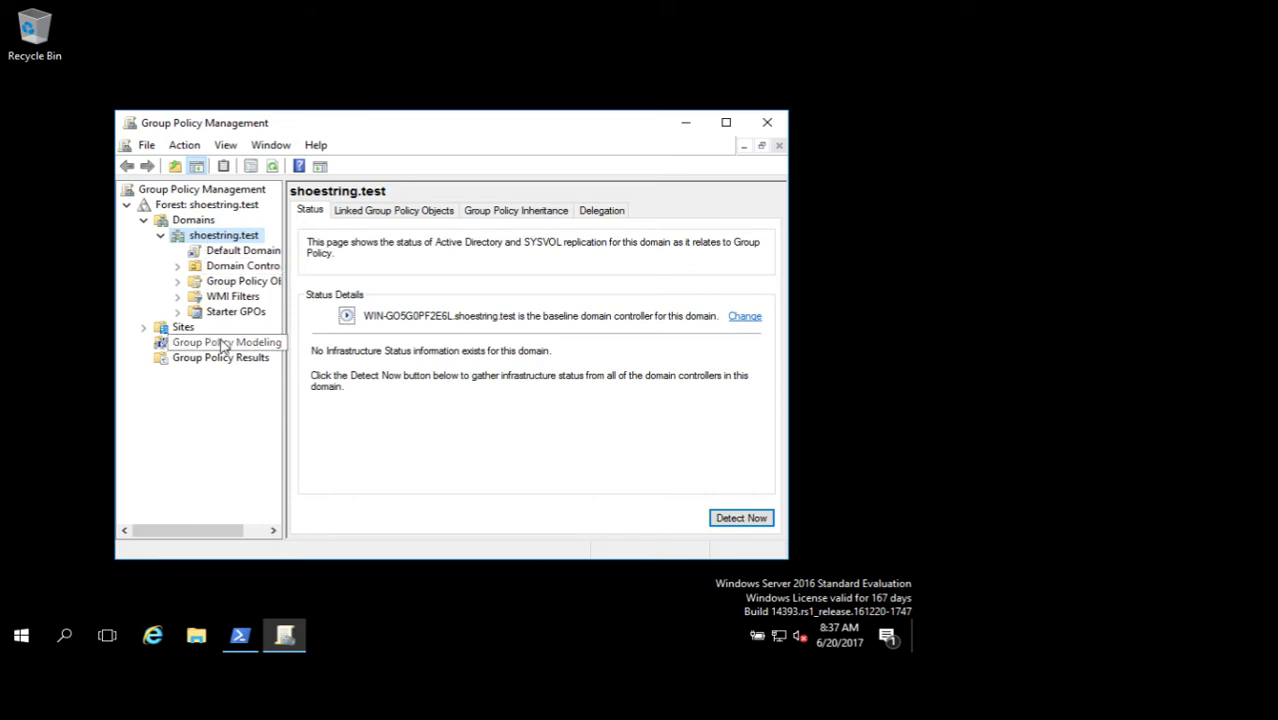
right_click(224, 236)
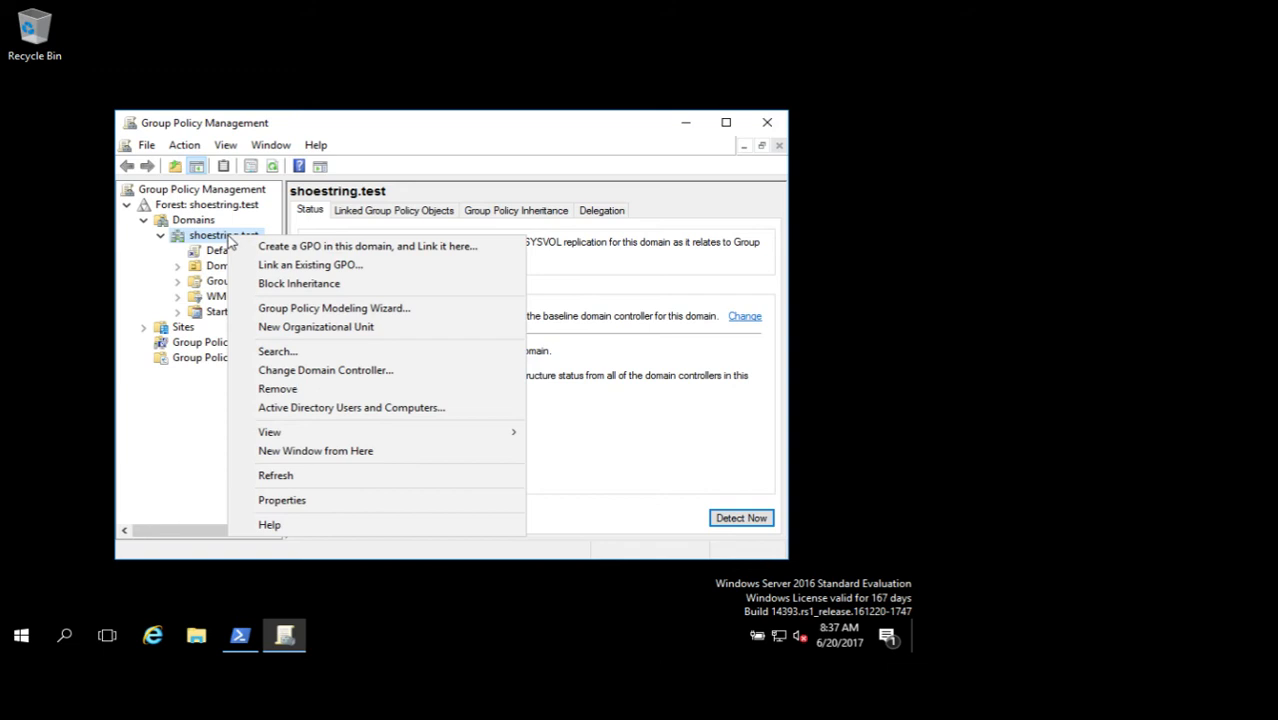
left_click(368, 246)
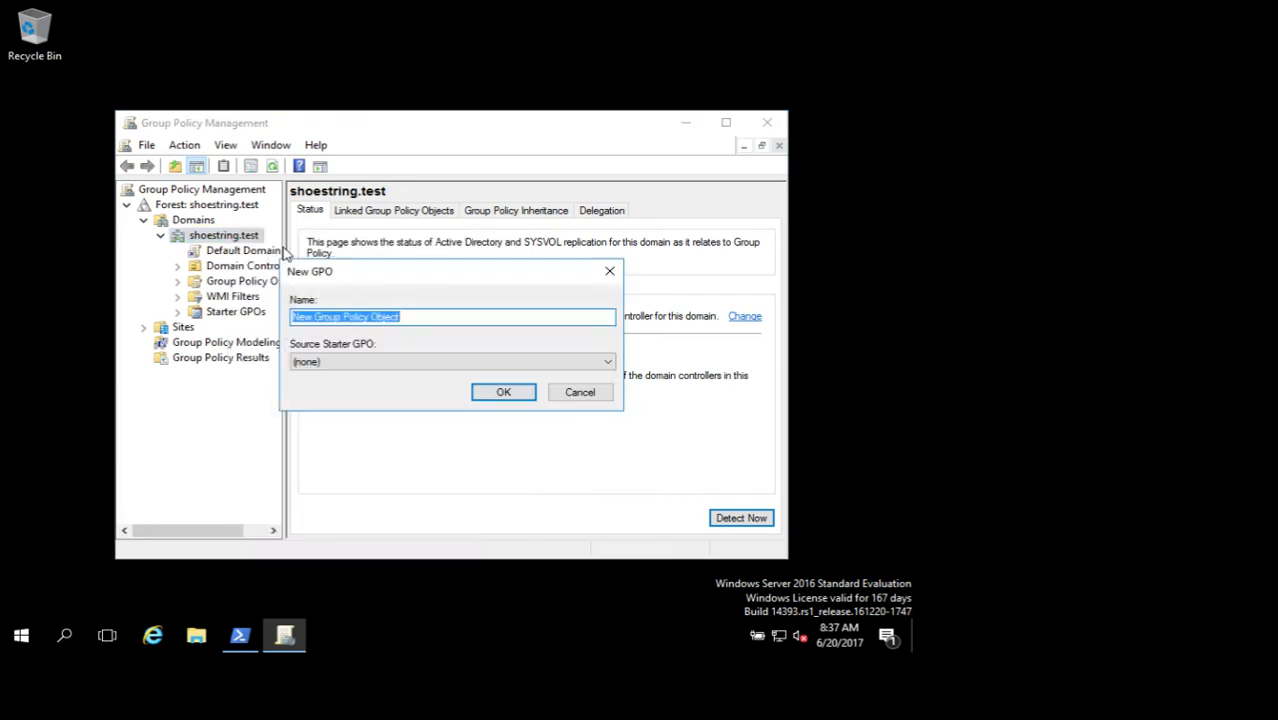
type("D")
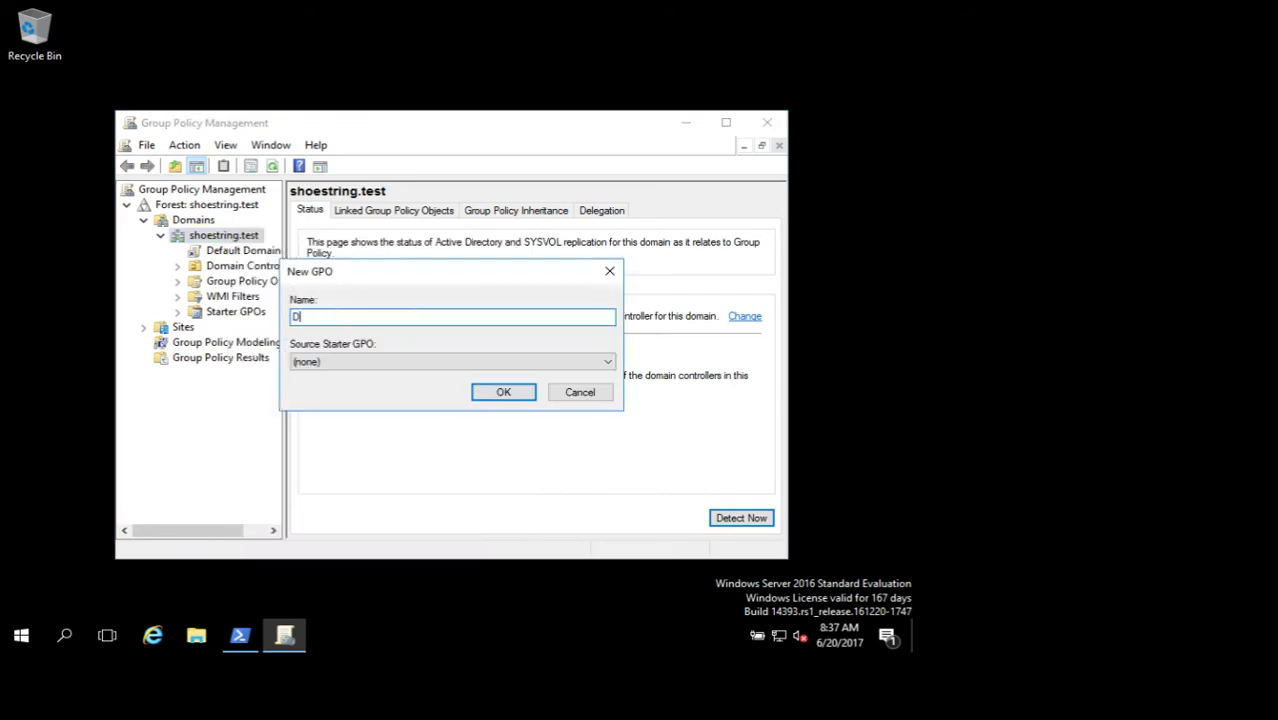
type("isable S")
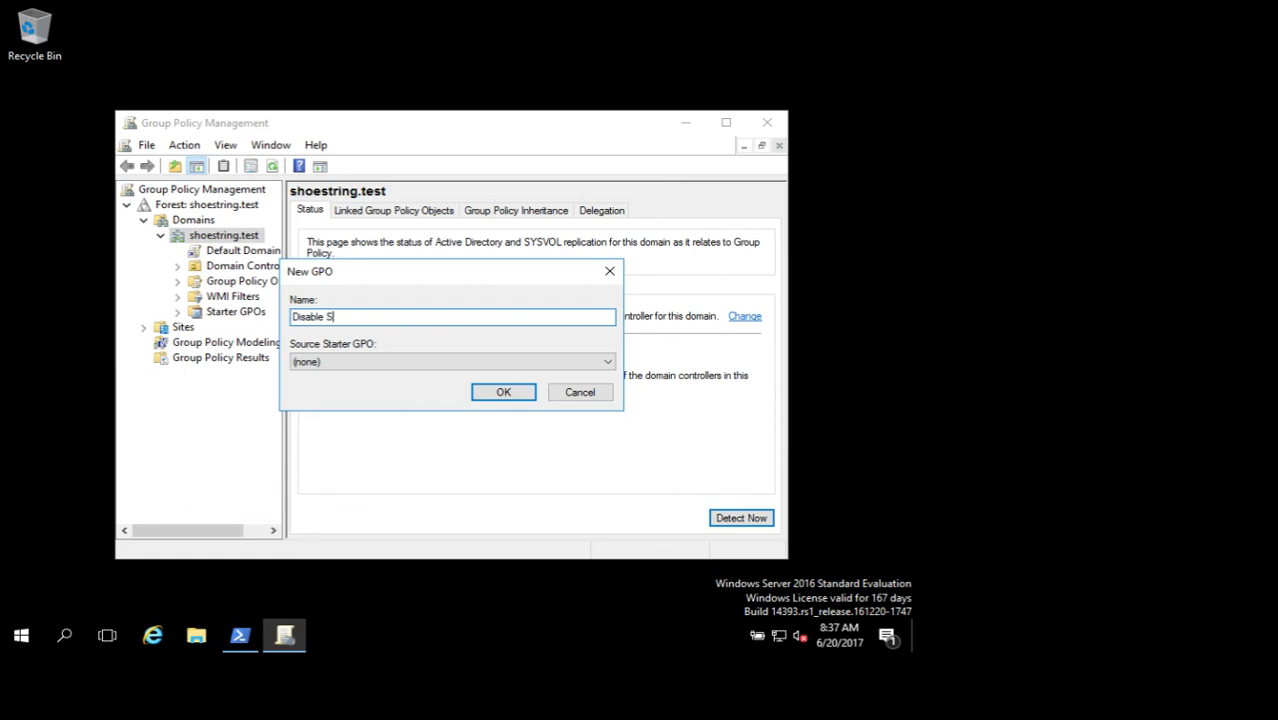
left_click(504, 390)
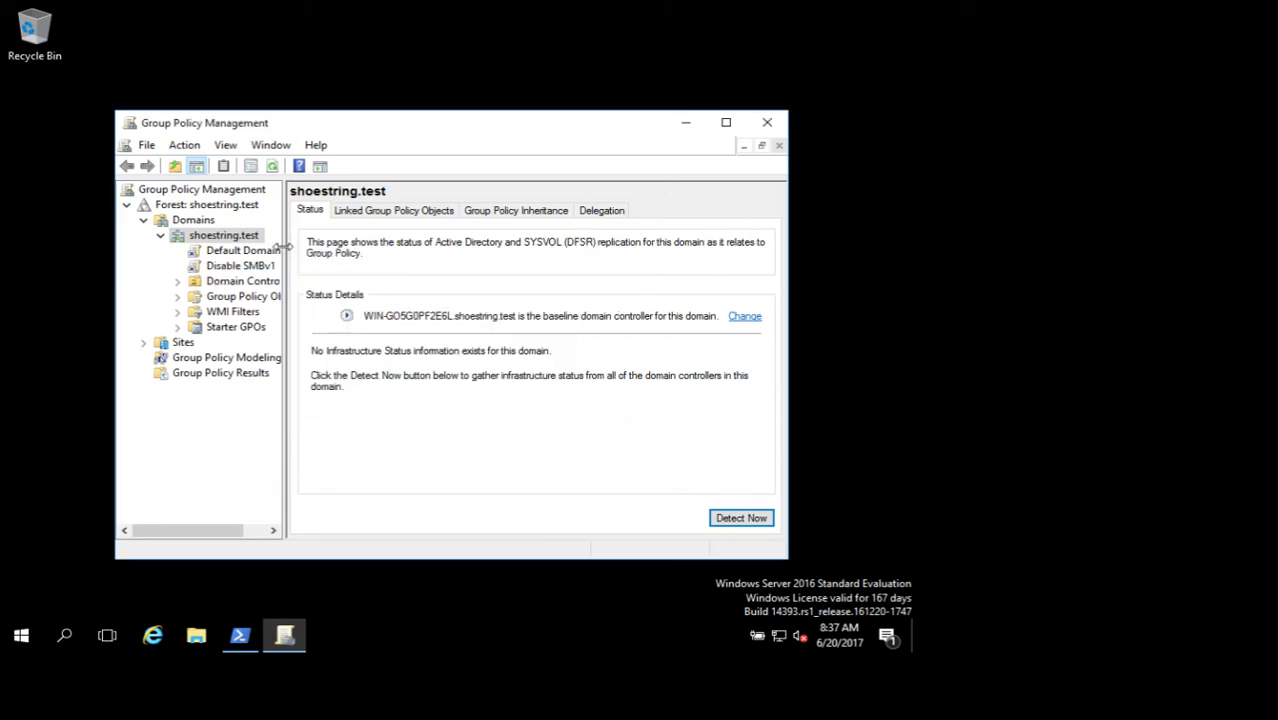
Open the Disable SMBv1 GPO for editing.
right_click(242, 280)
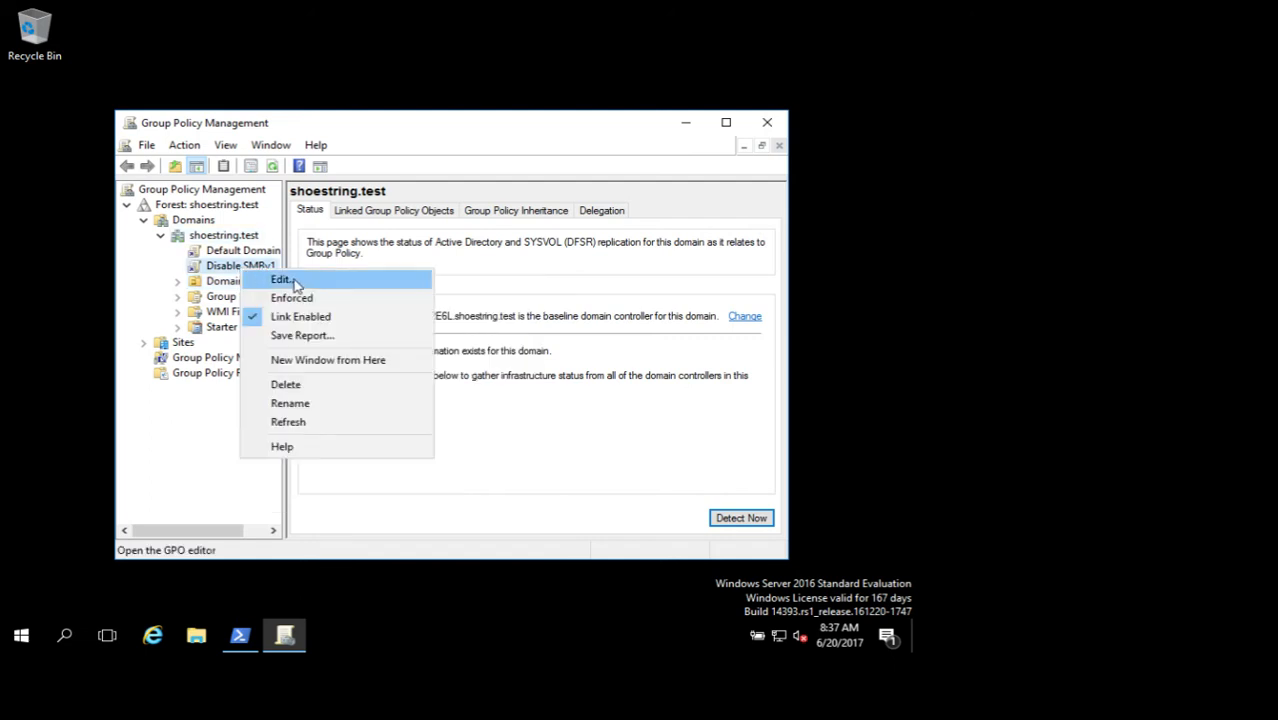
left_click(280, 280)
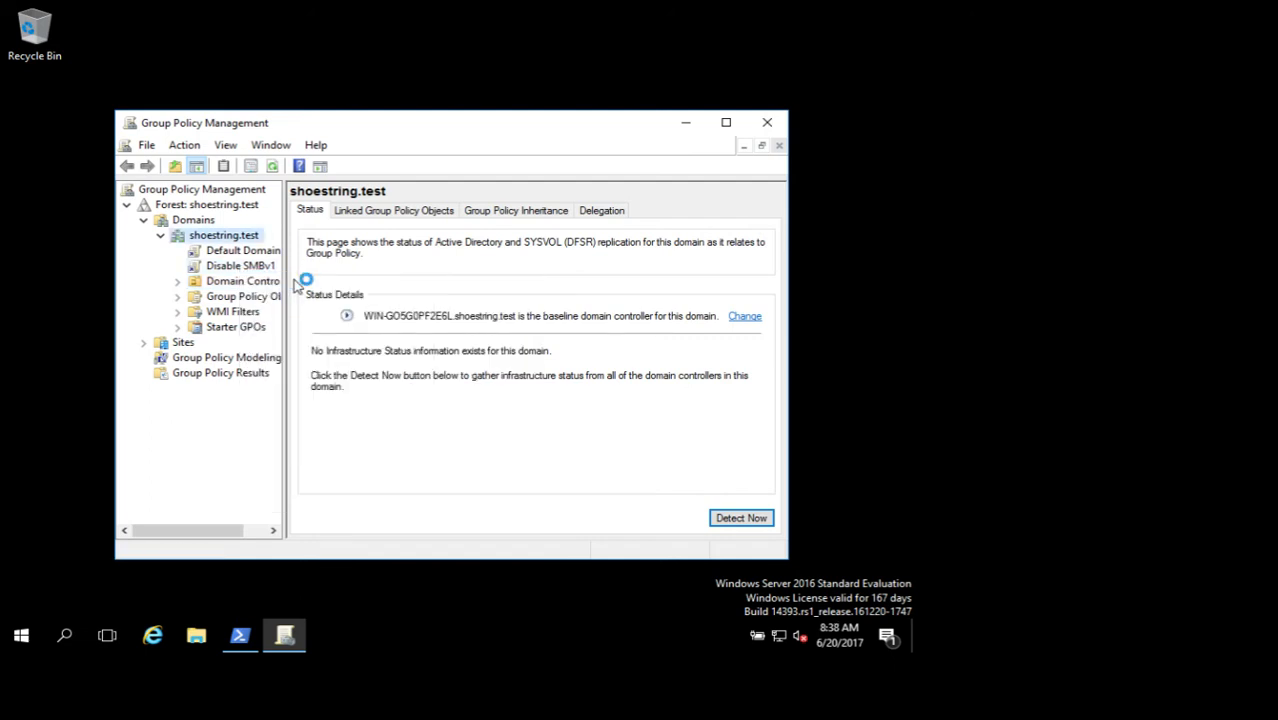
Browse Computer Configuration > Preferences > Windows Settings to the Registry preference items.
double_click(240, 264)
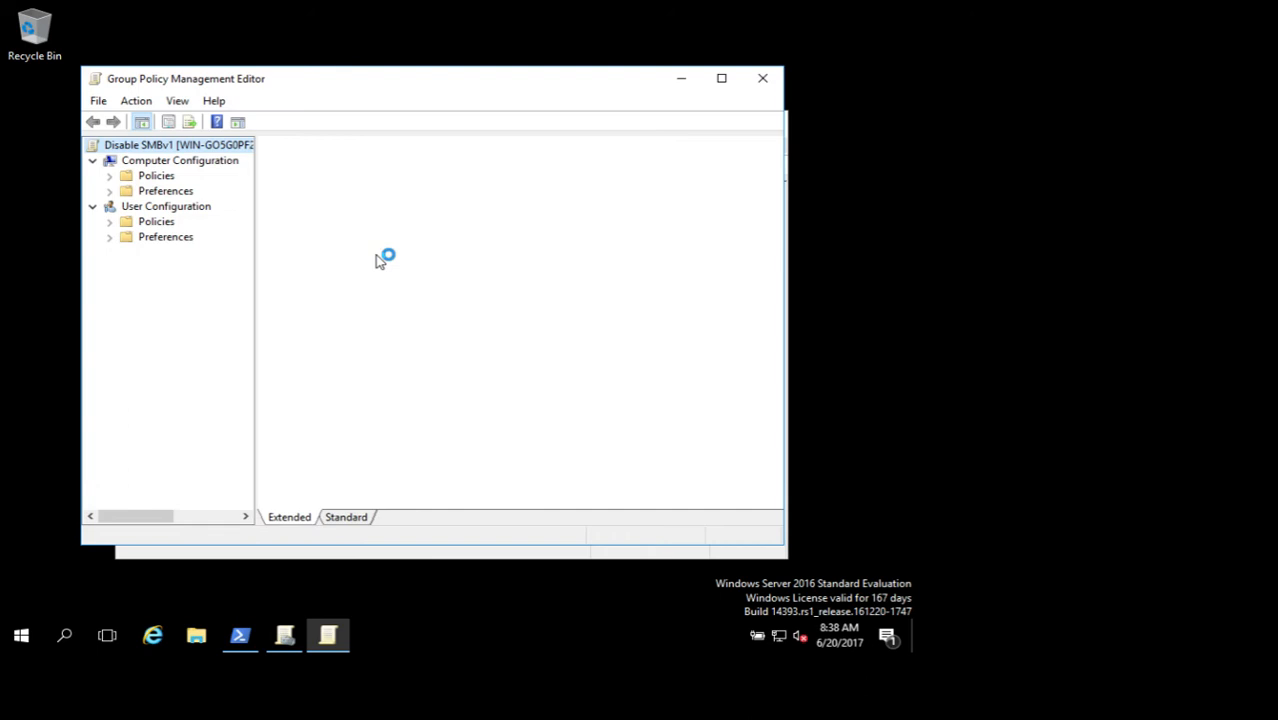
left_click(178, 144)
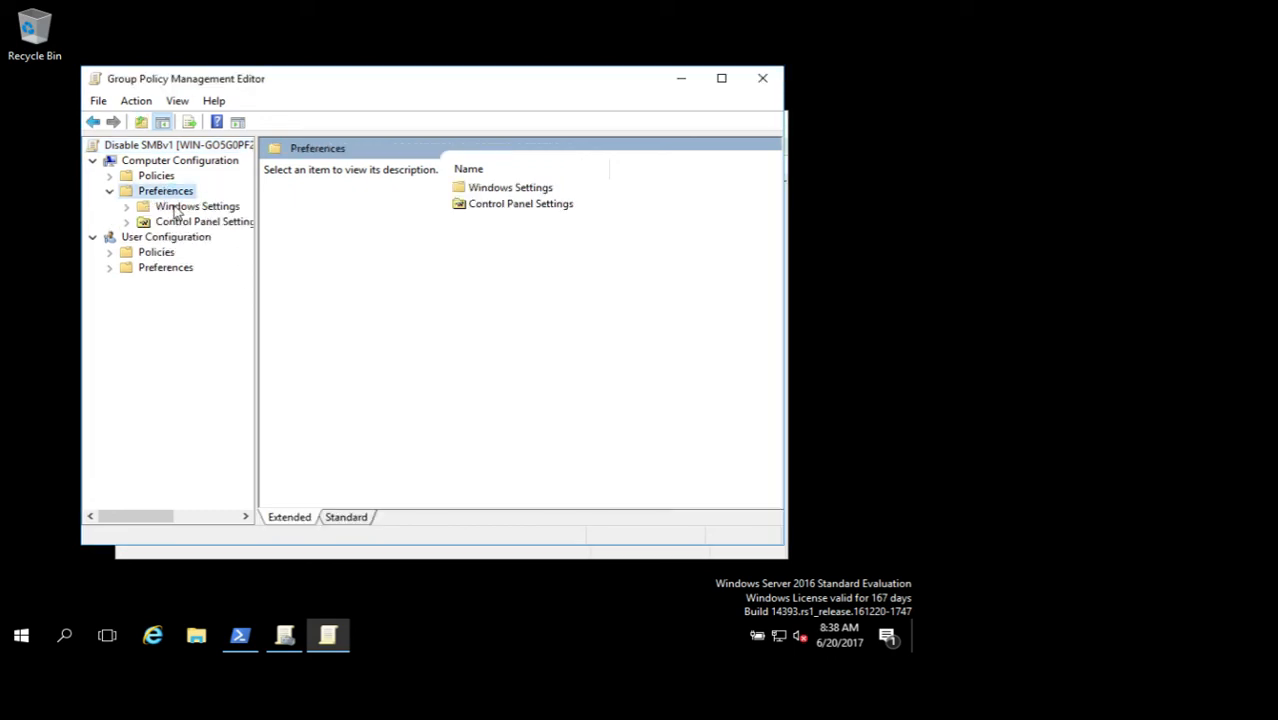
left_click(196, 204)
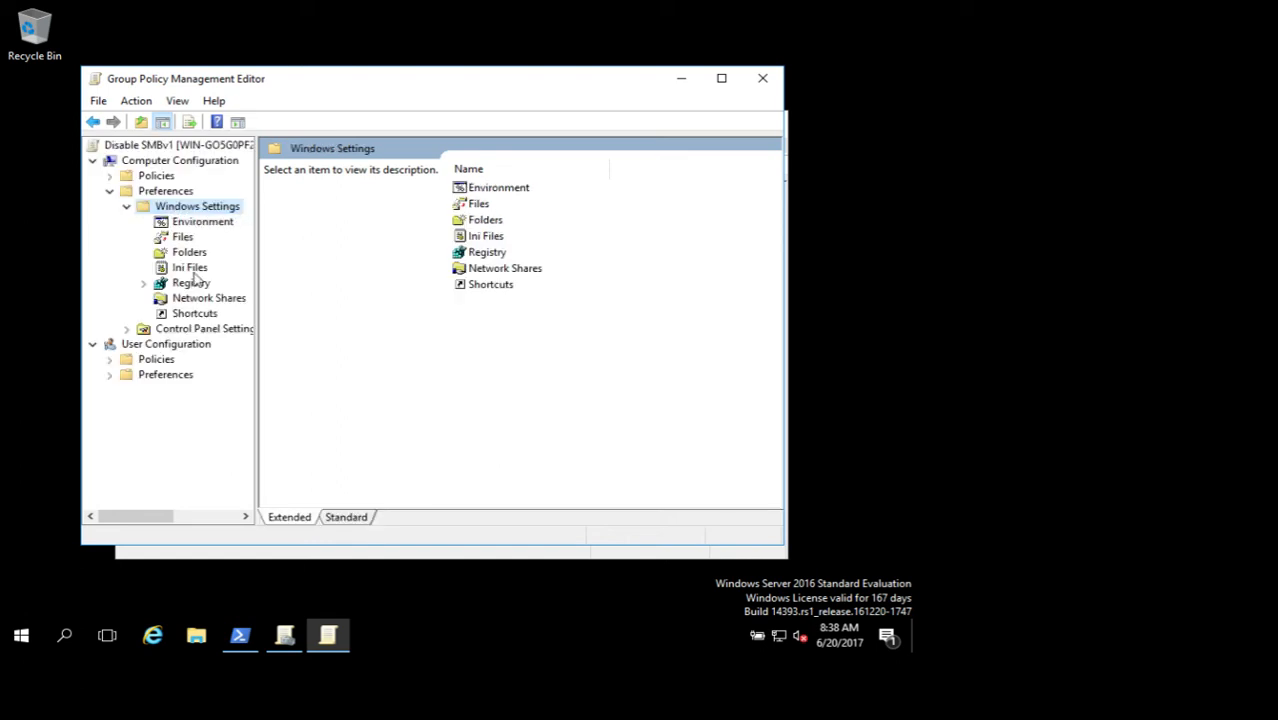
left_click(190, 284)
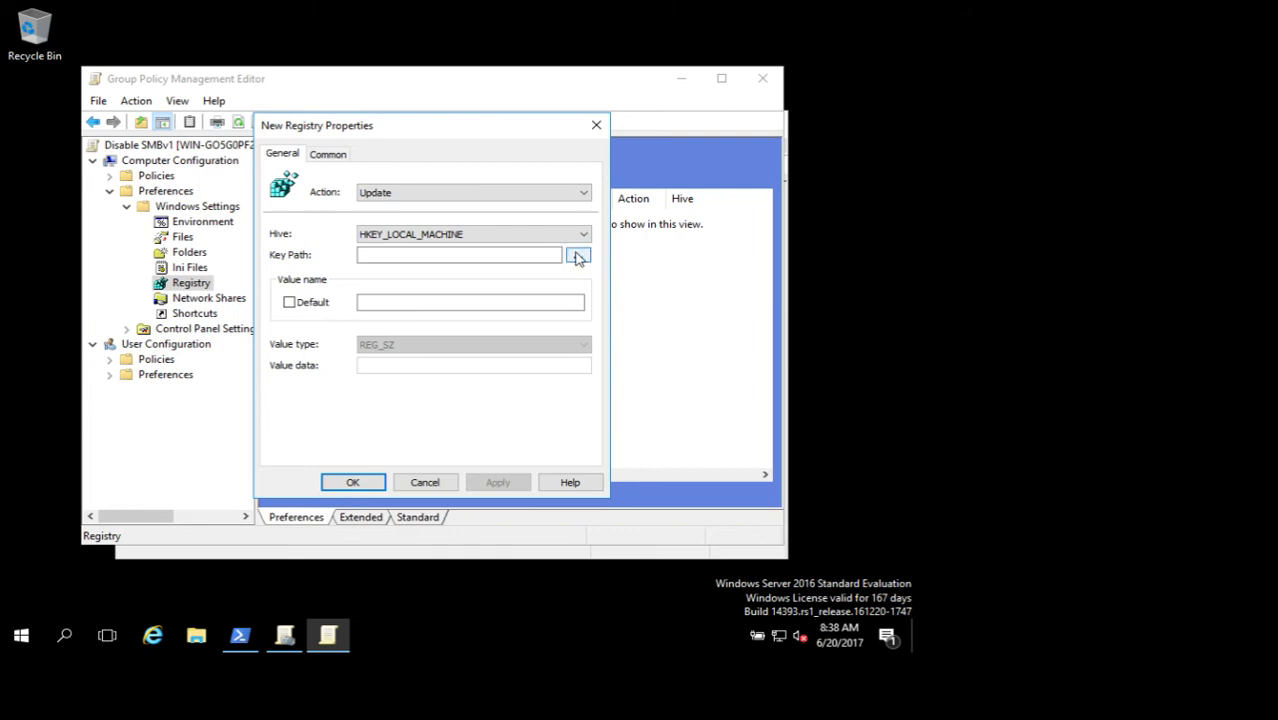
Launch the Registry Item Browser from the new registry item's Key Path field.
left_click(576, 256)
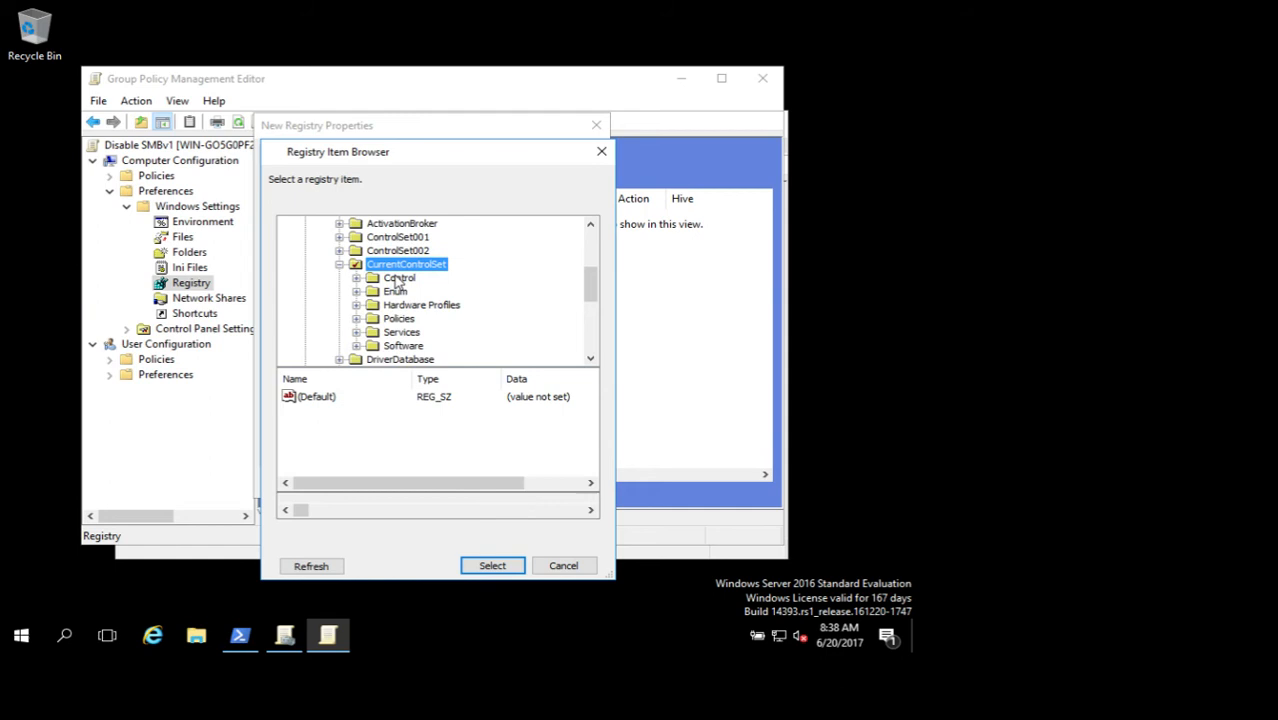
Select CurrentControlSet\Services\LanmanServer\Parameters as the registry item's key path.
scroll("down", 3)
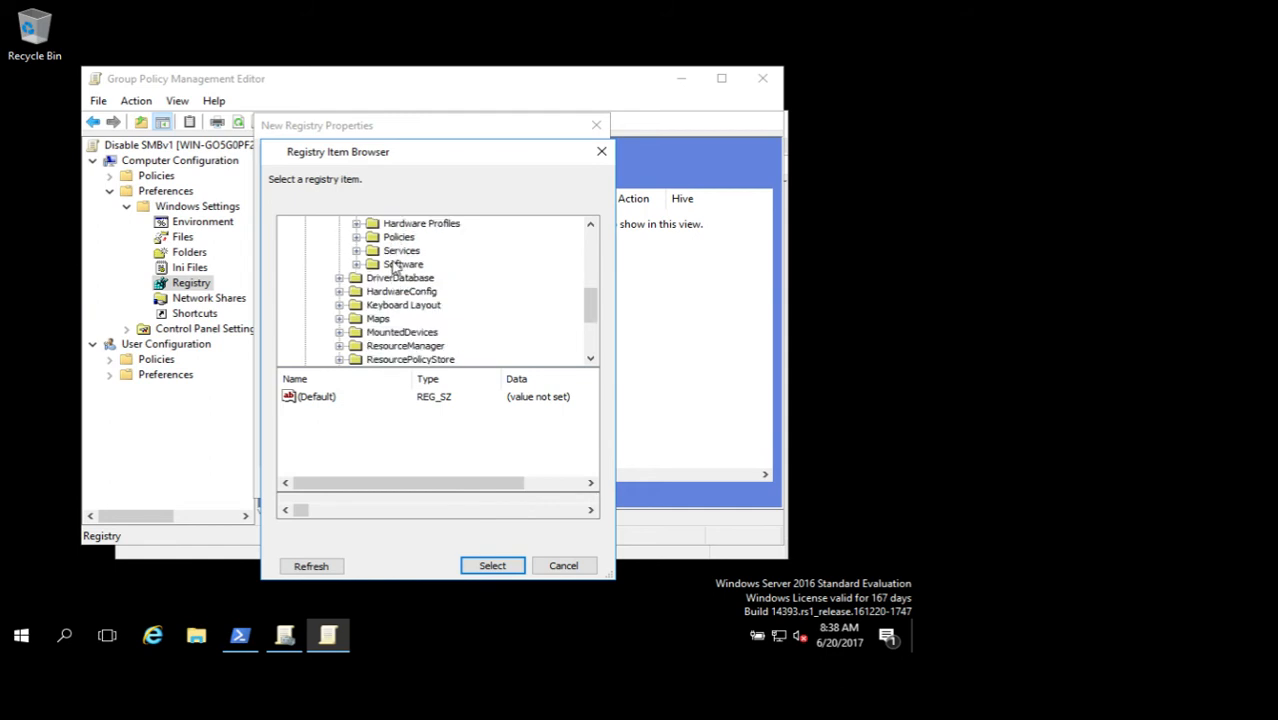
double_click(400, 250)
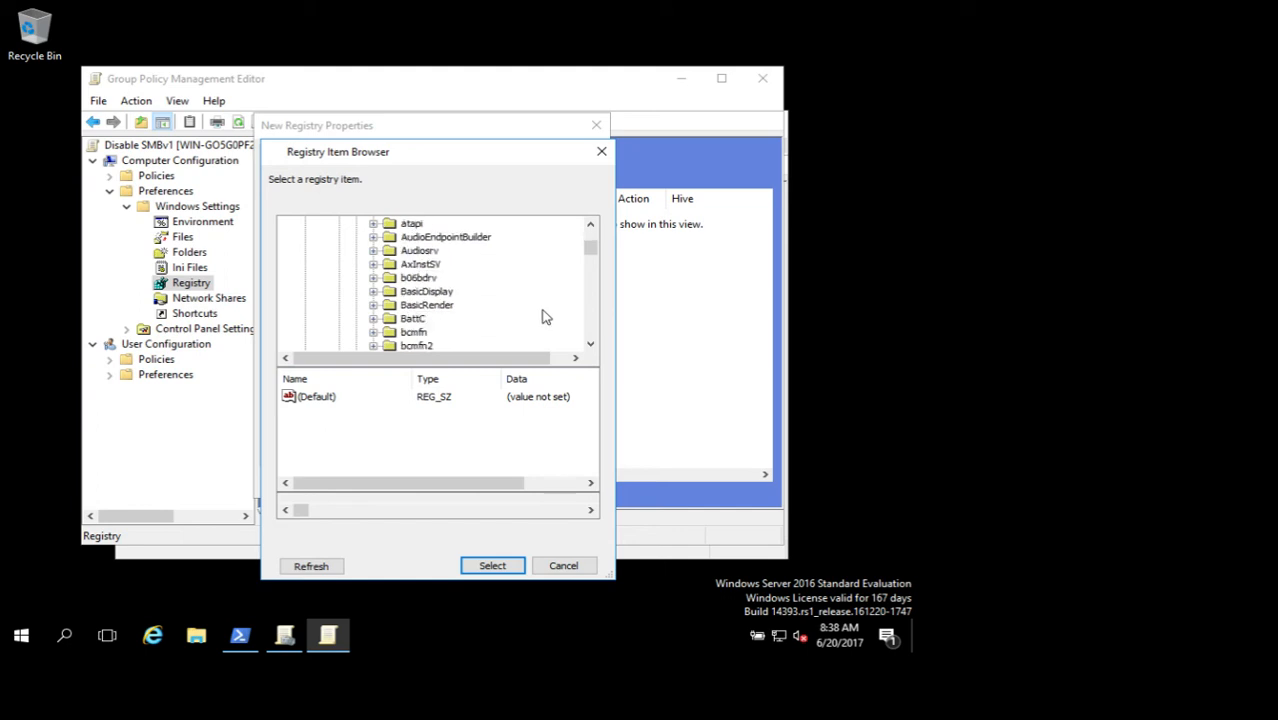
scroll("down", 3)
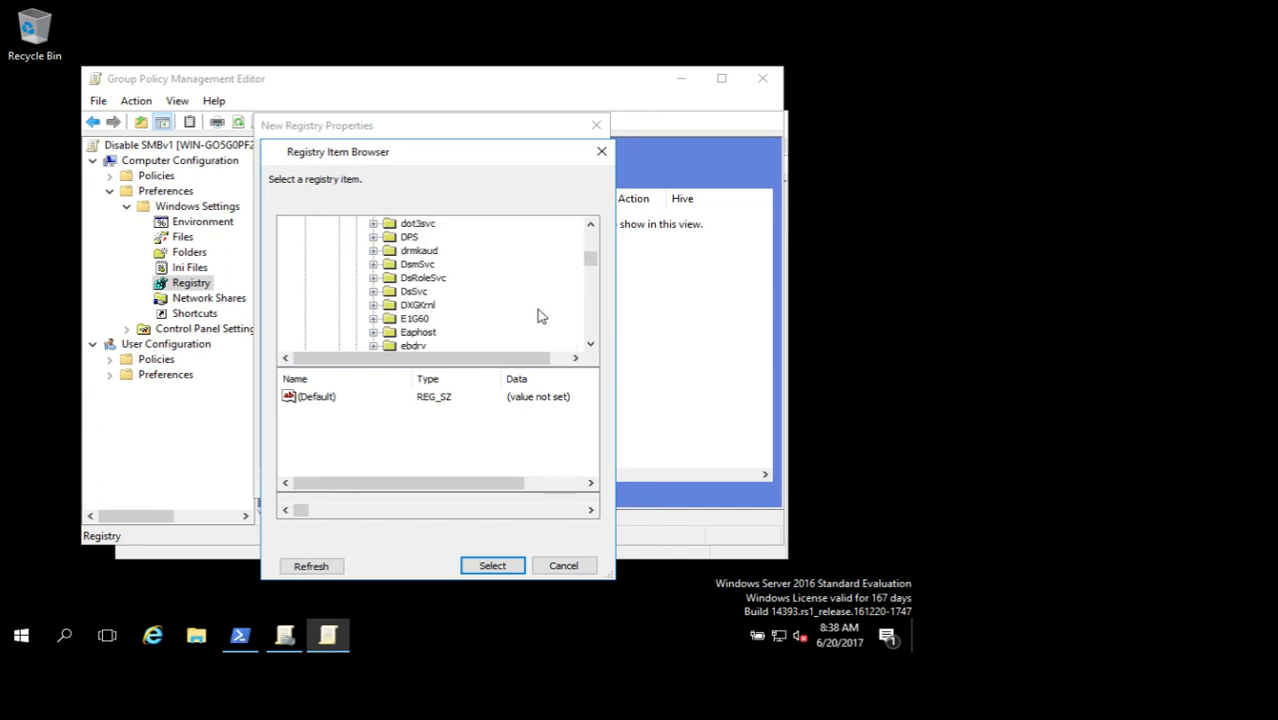
scroll("down", 3)
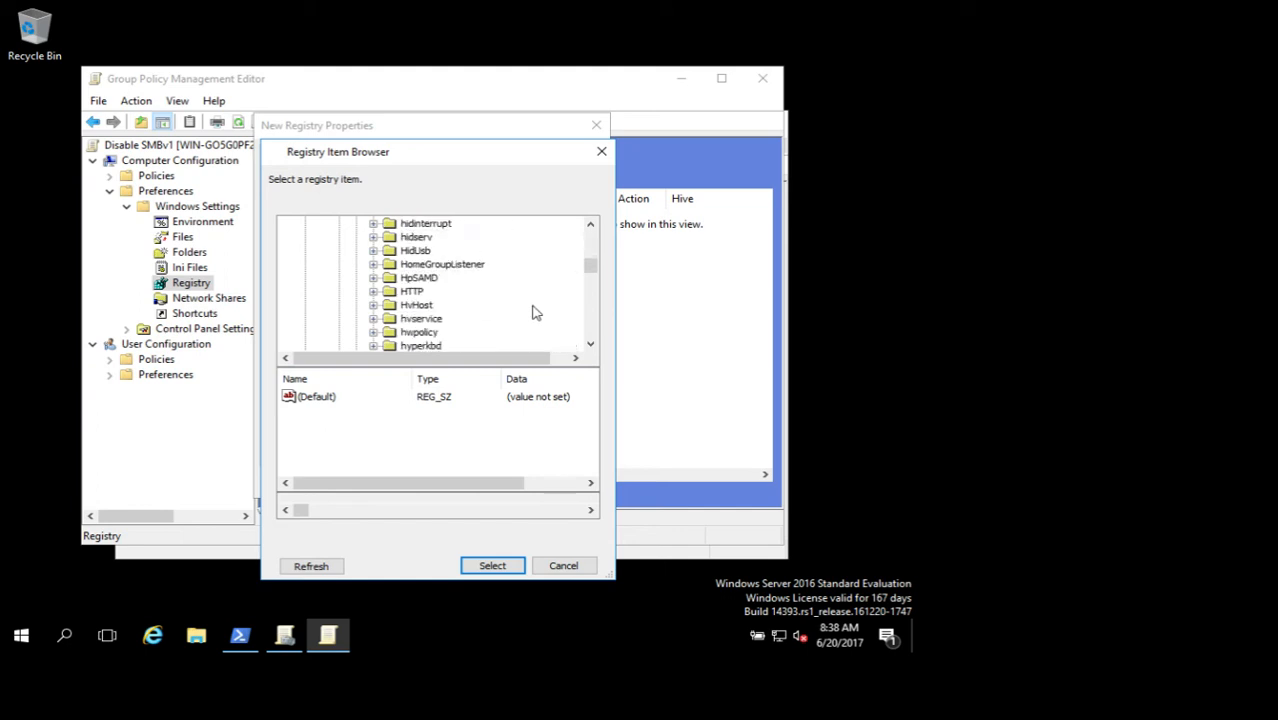
scroll("down", 3)
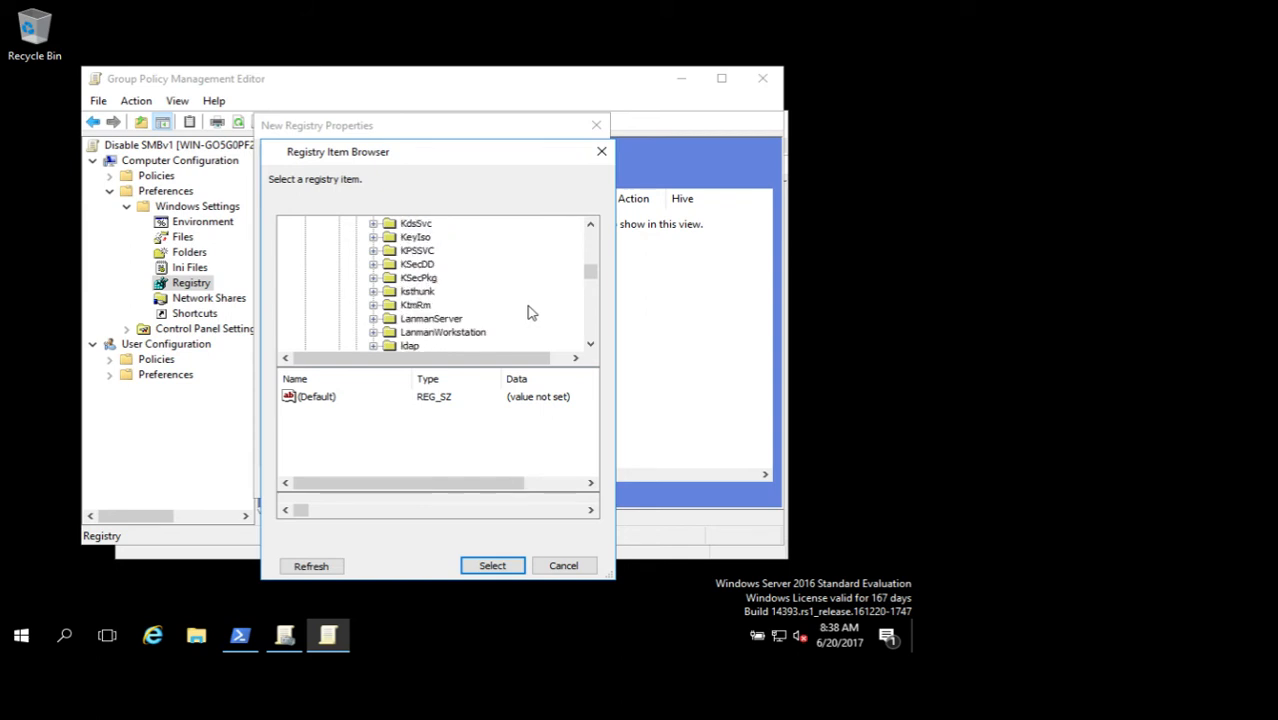
left_click(432, 318)
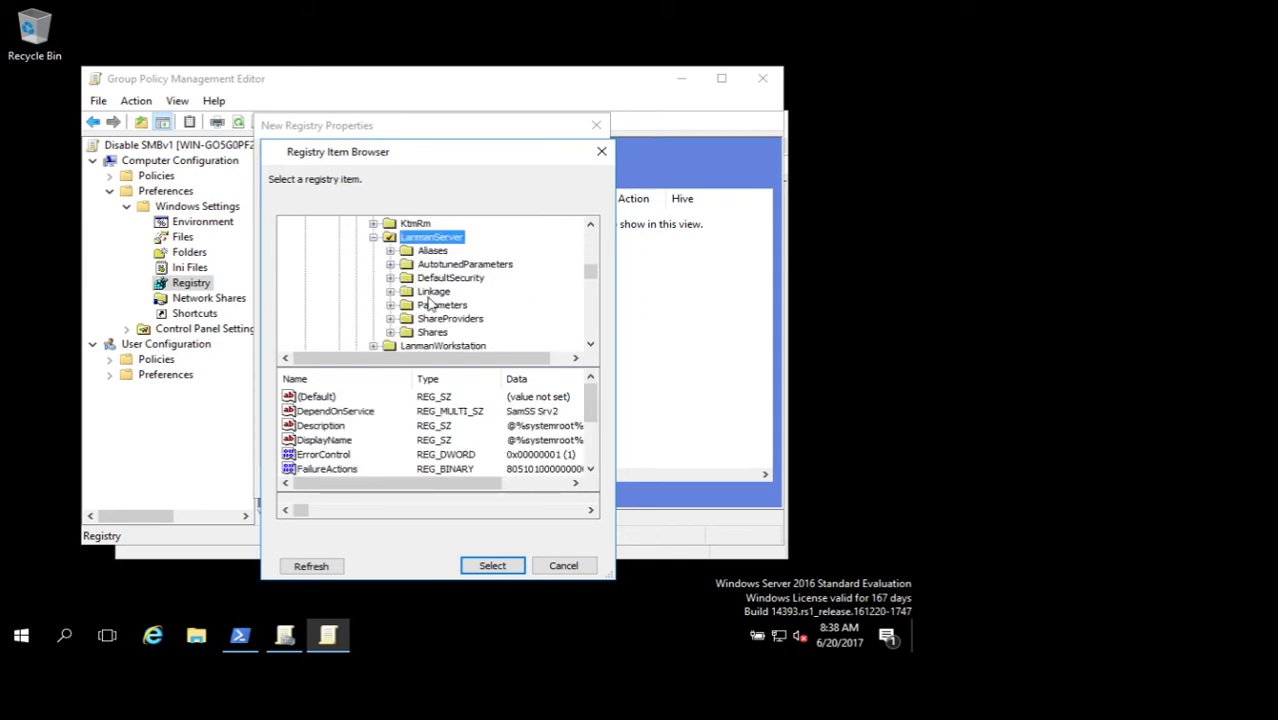
left_click(442, 304)
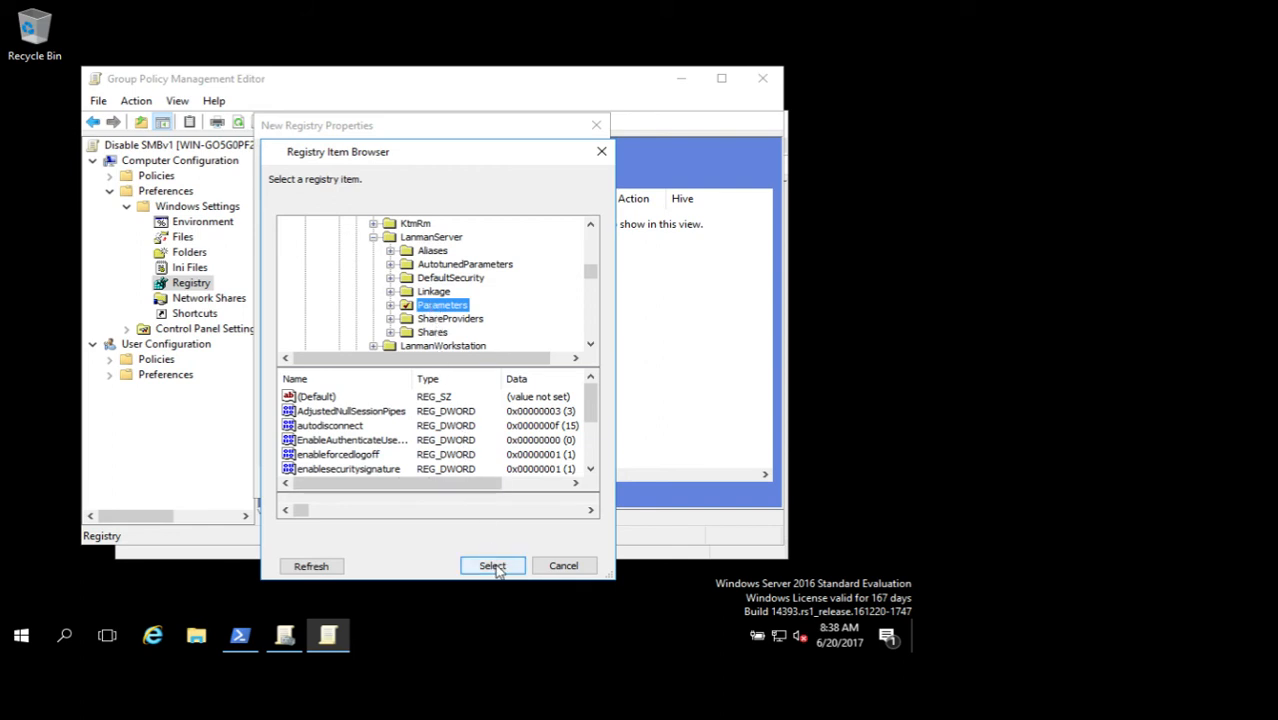
left_click(492, 564)
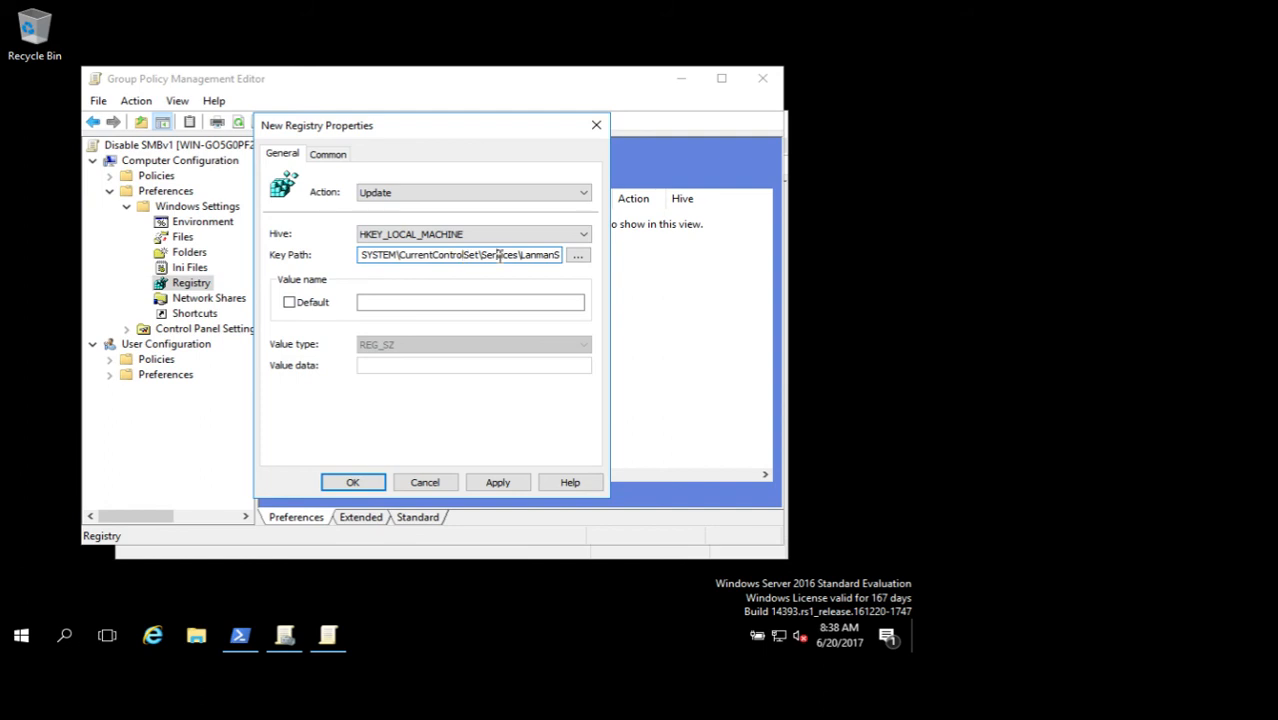
mouse_move(560, 278)
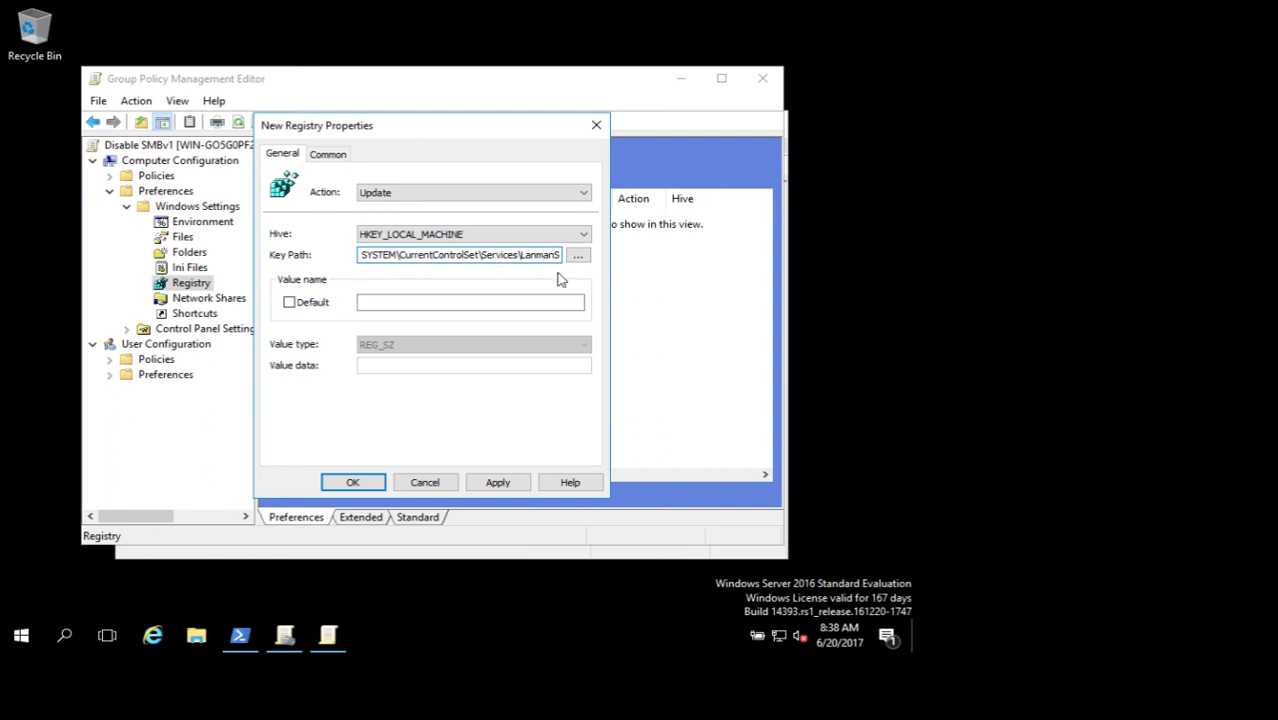
Save the registry item as value SMB1, type REG_DWORD, data 0, and apply it.
left_click(470, 300)
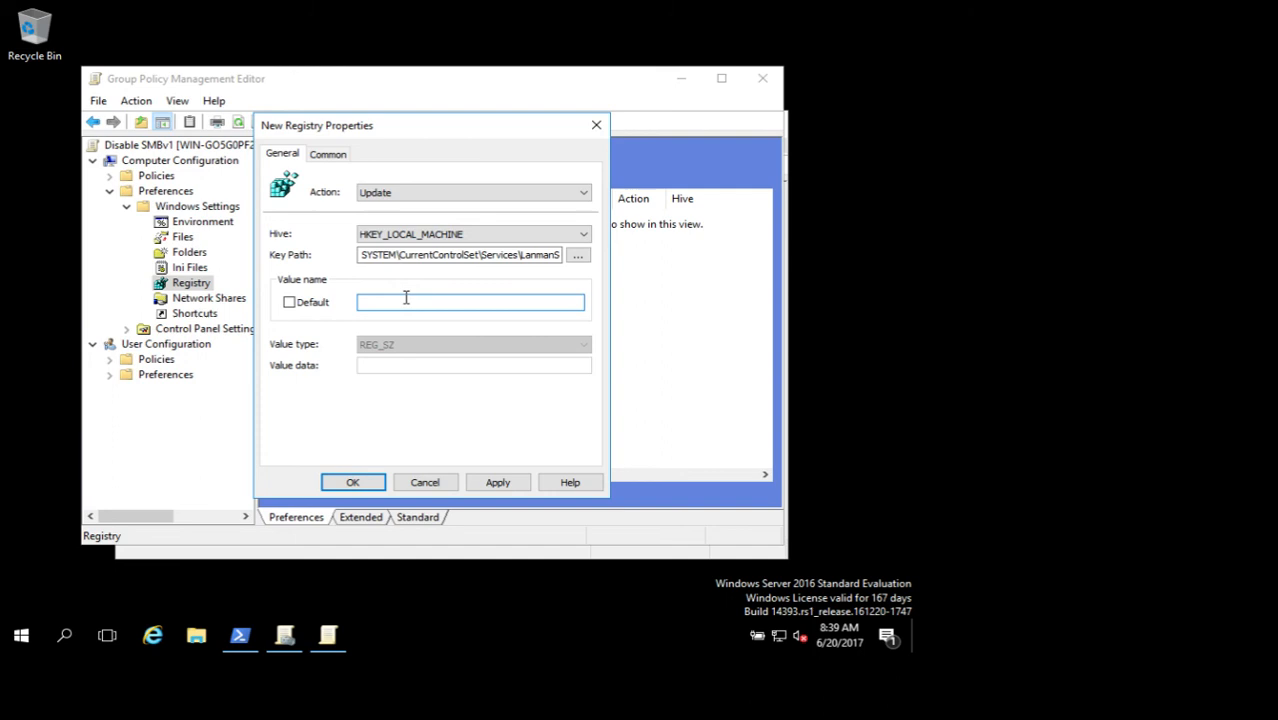
type("S")
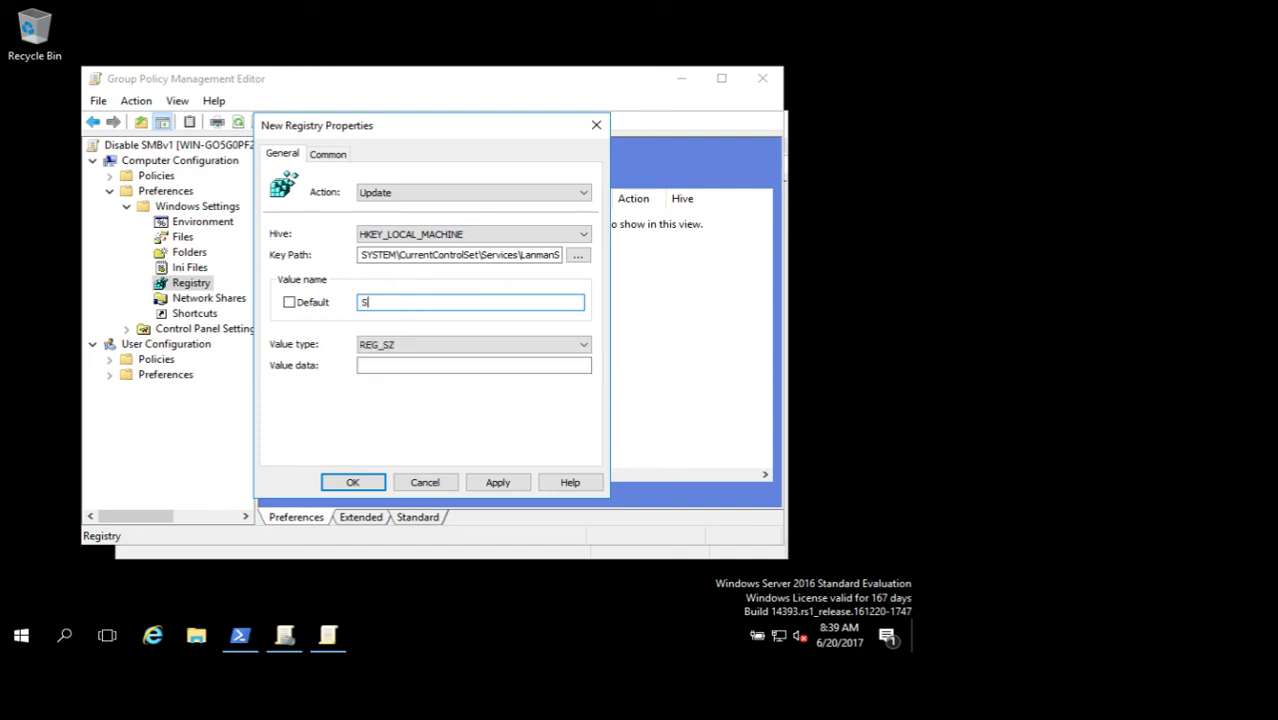
type("MB1")
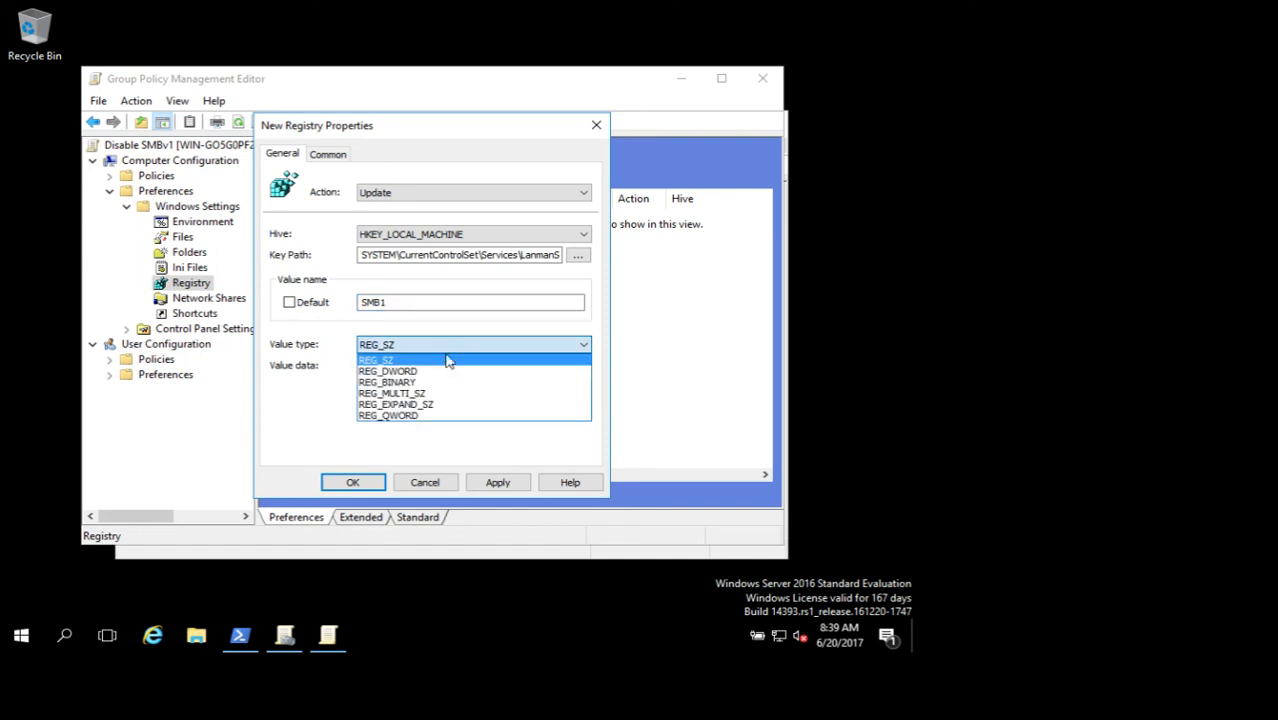
left_click(388, 370)
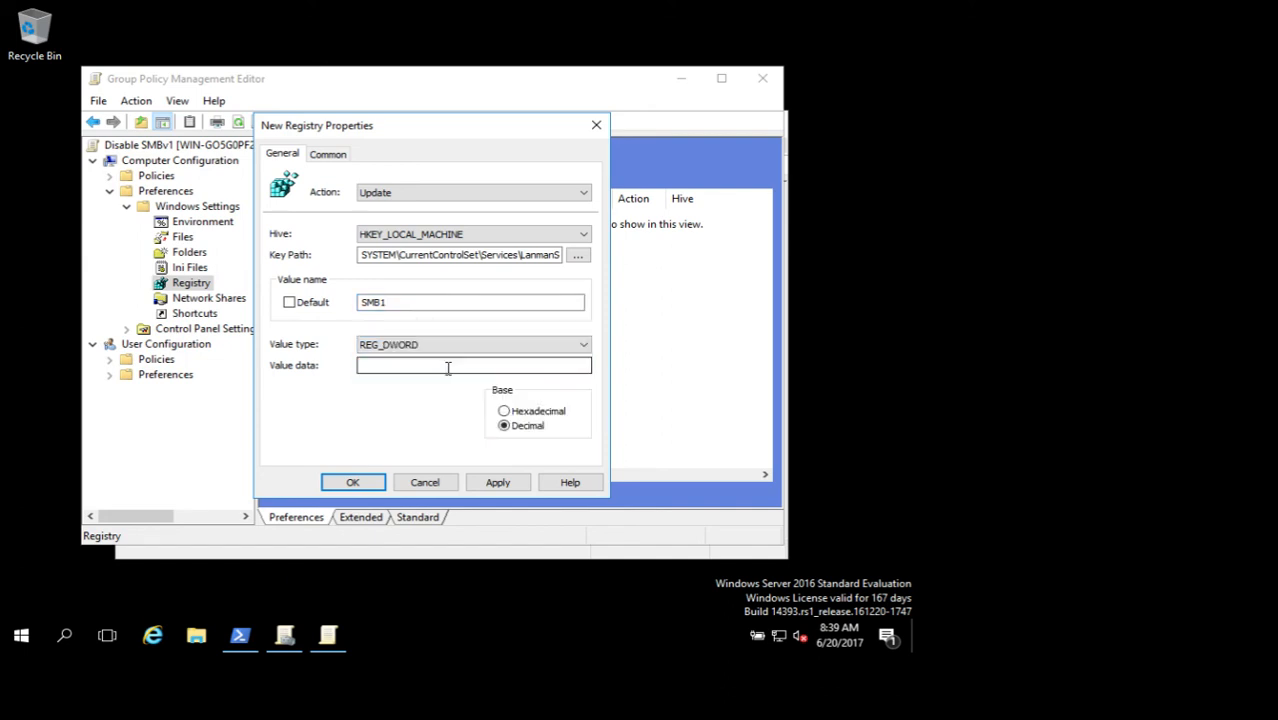
type("0")
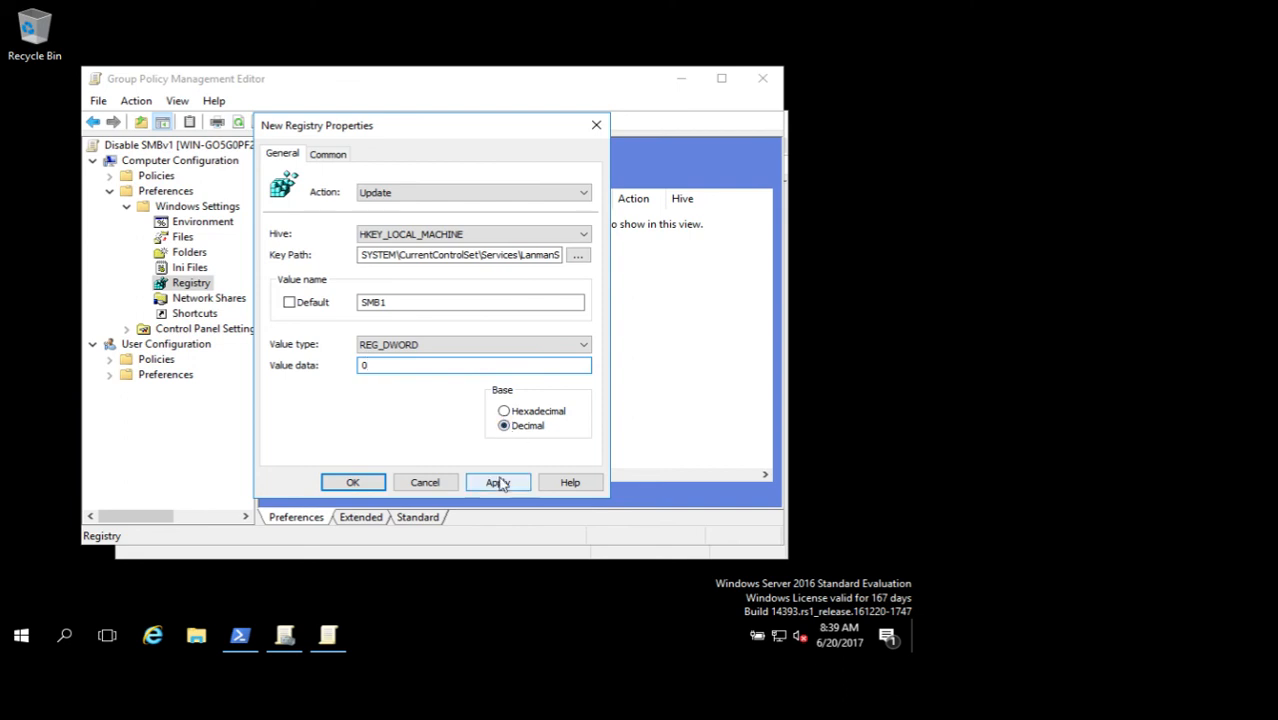
left_click(496, 482)
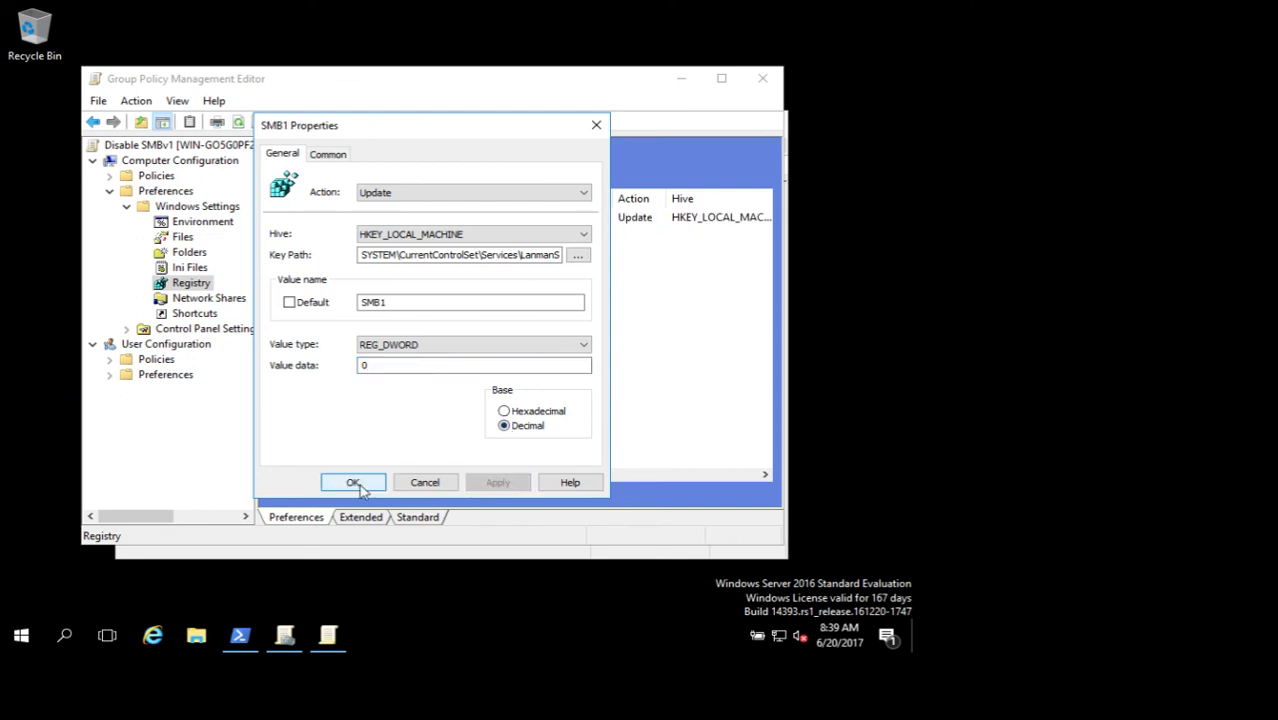
left_click(352, 482)
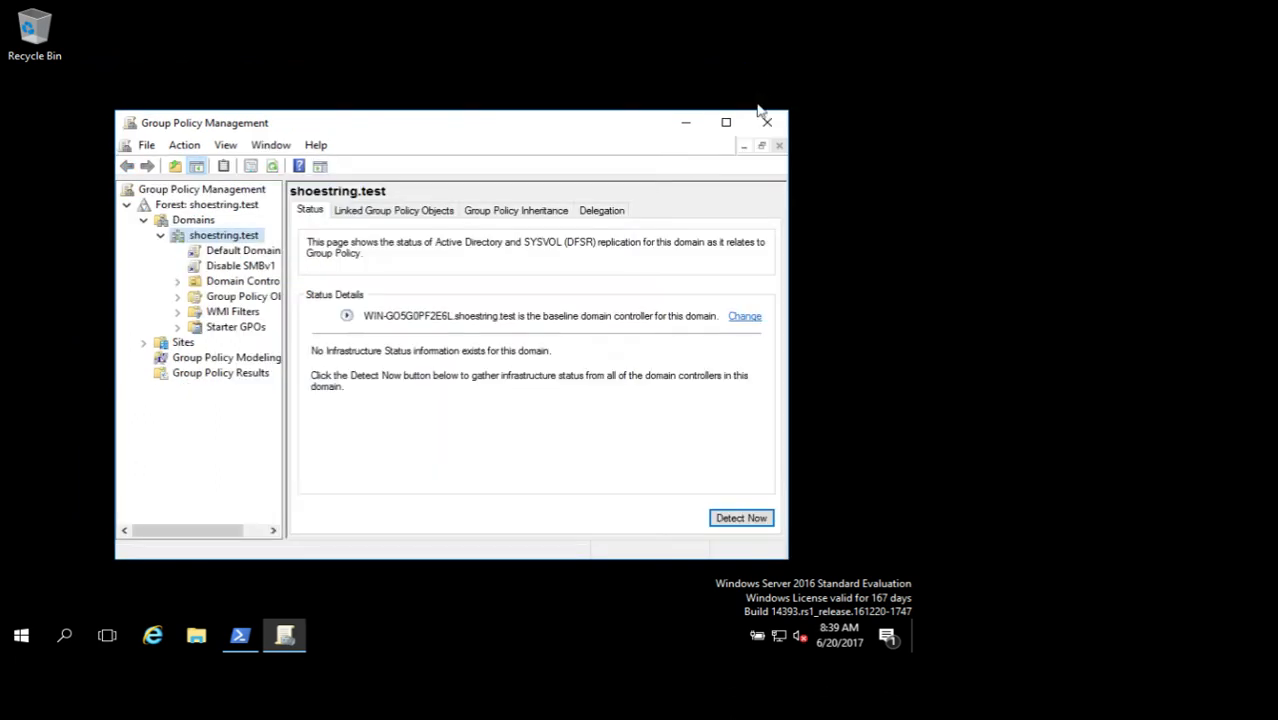
mouse_move(768, 122)
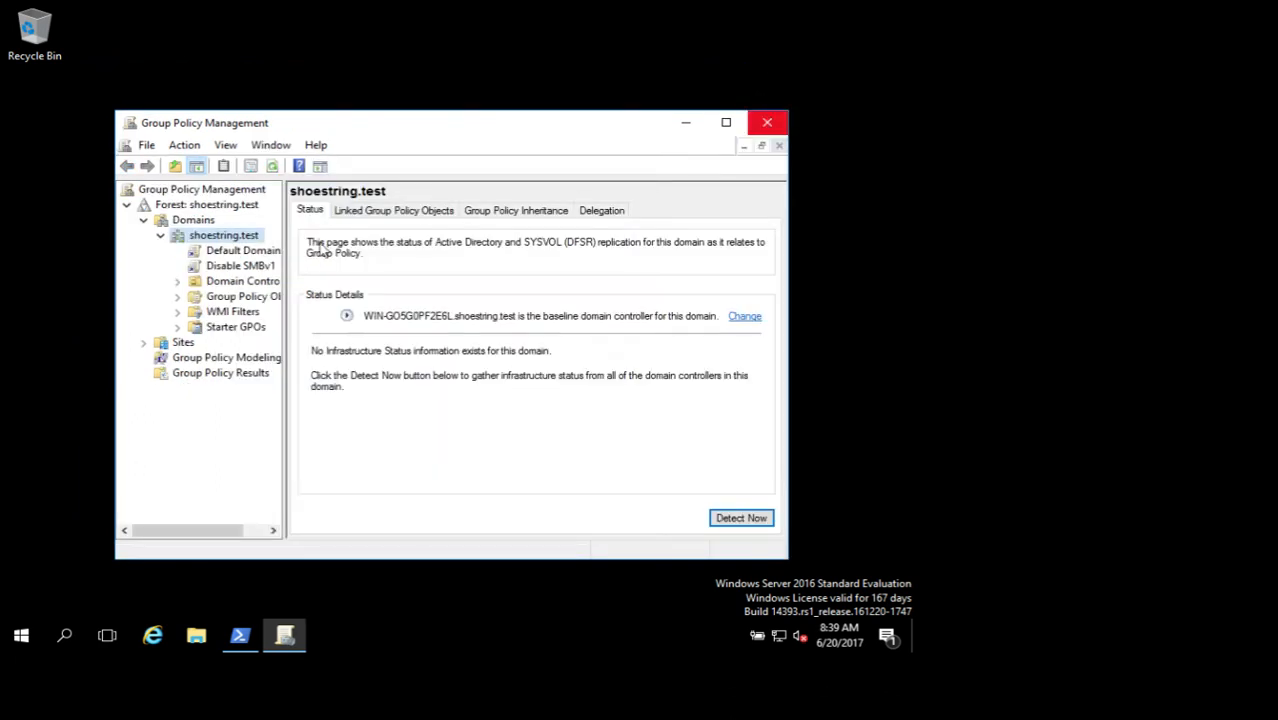
View the Disable SMBv1 GPO's Settings report and expand Registry to show the SMB1 item.
left_click(240, 264)
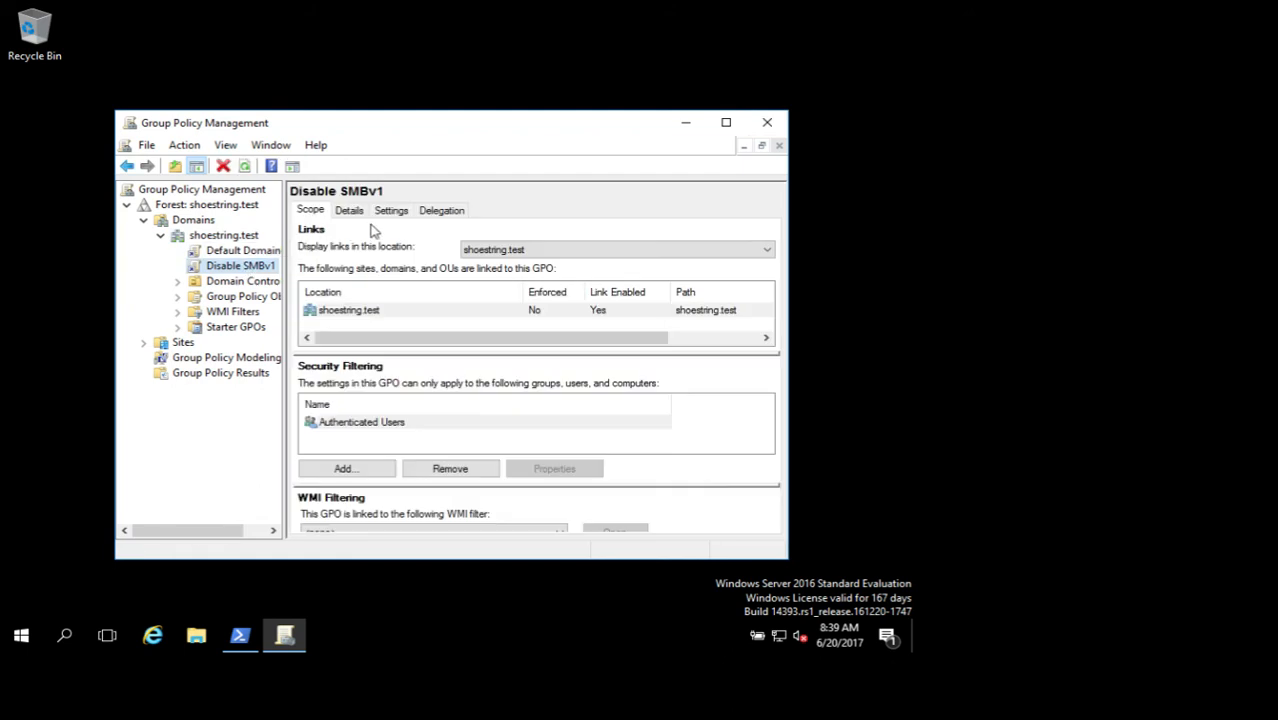
left_click(390, 210)
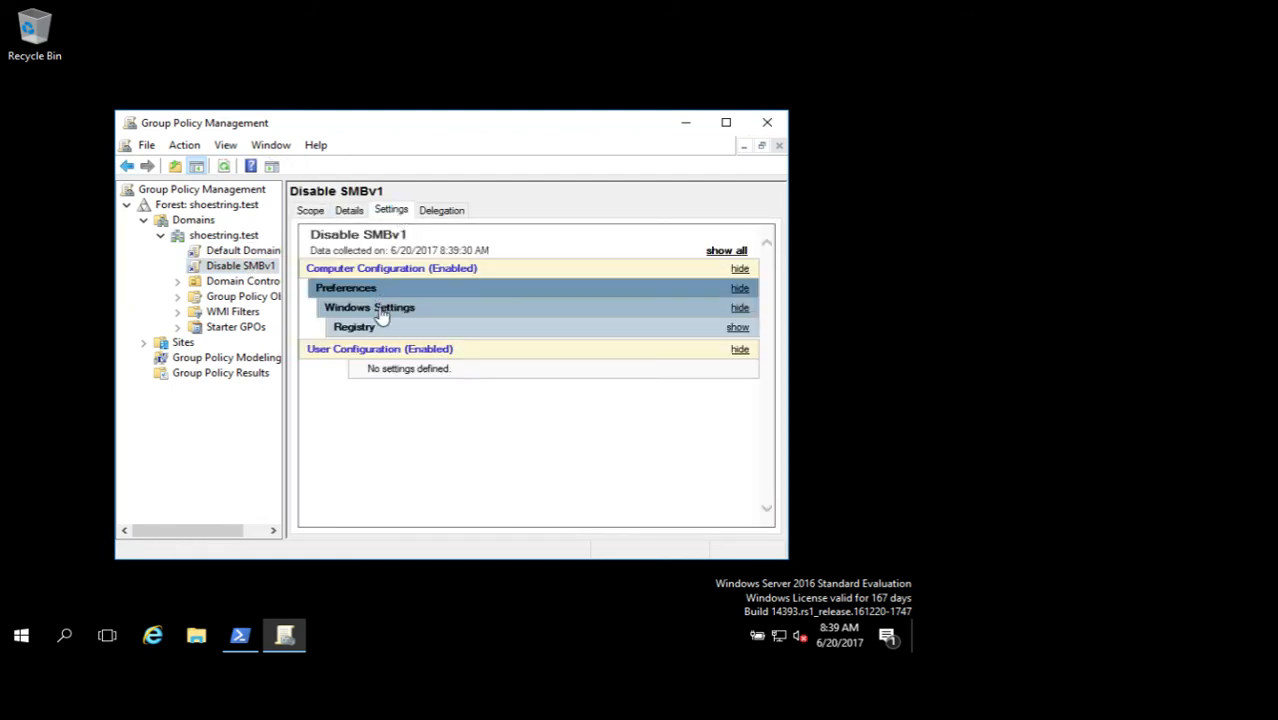
left_click(736, 328)
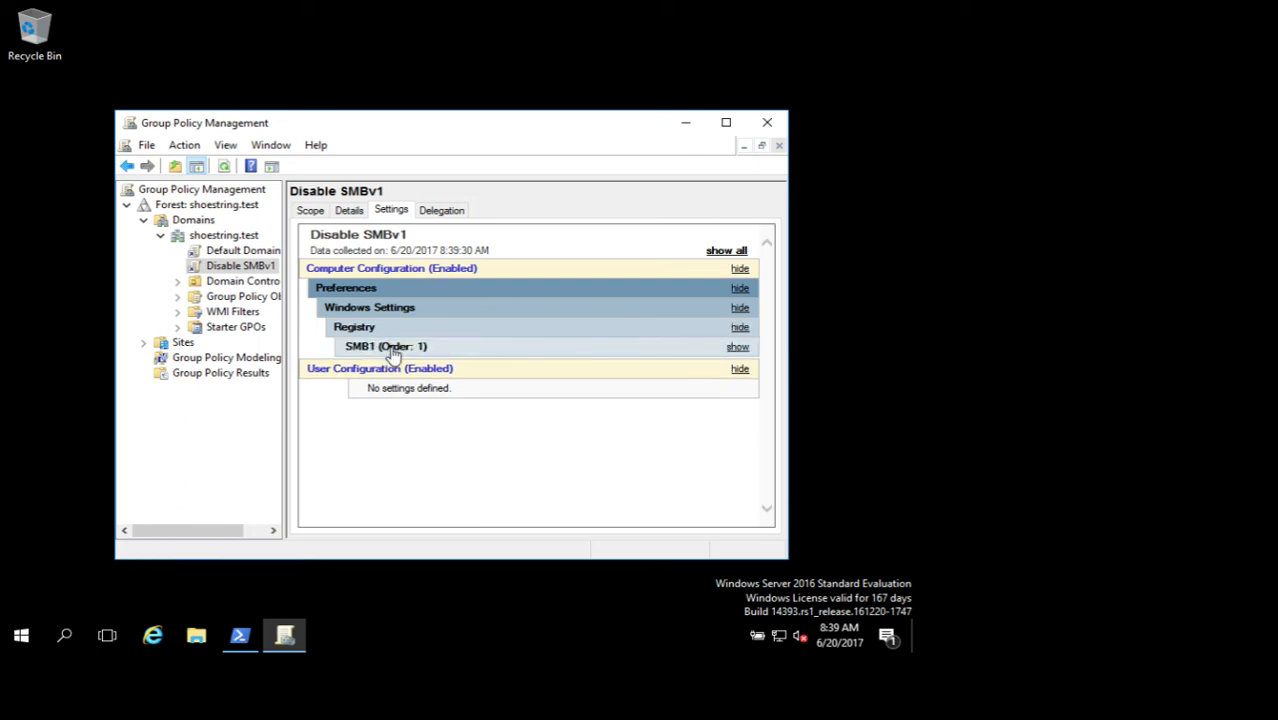
left_click(738, 346)
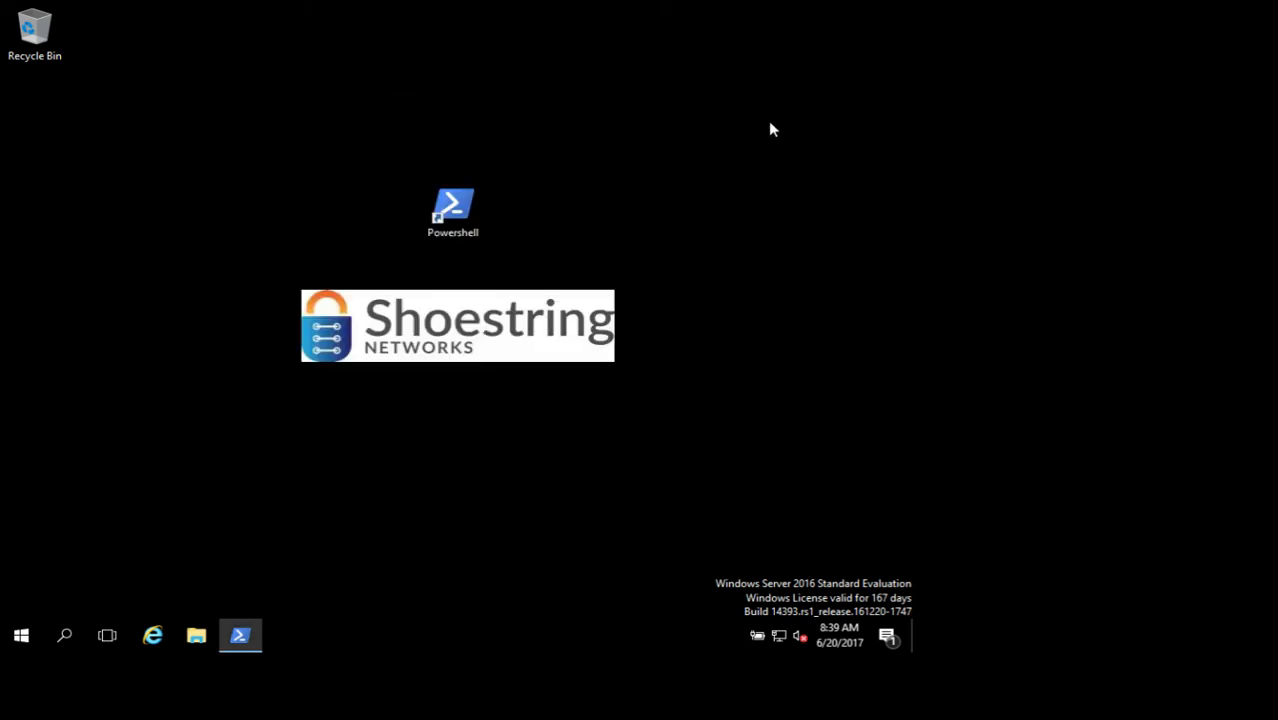
mouse_move(304, 598)
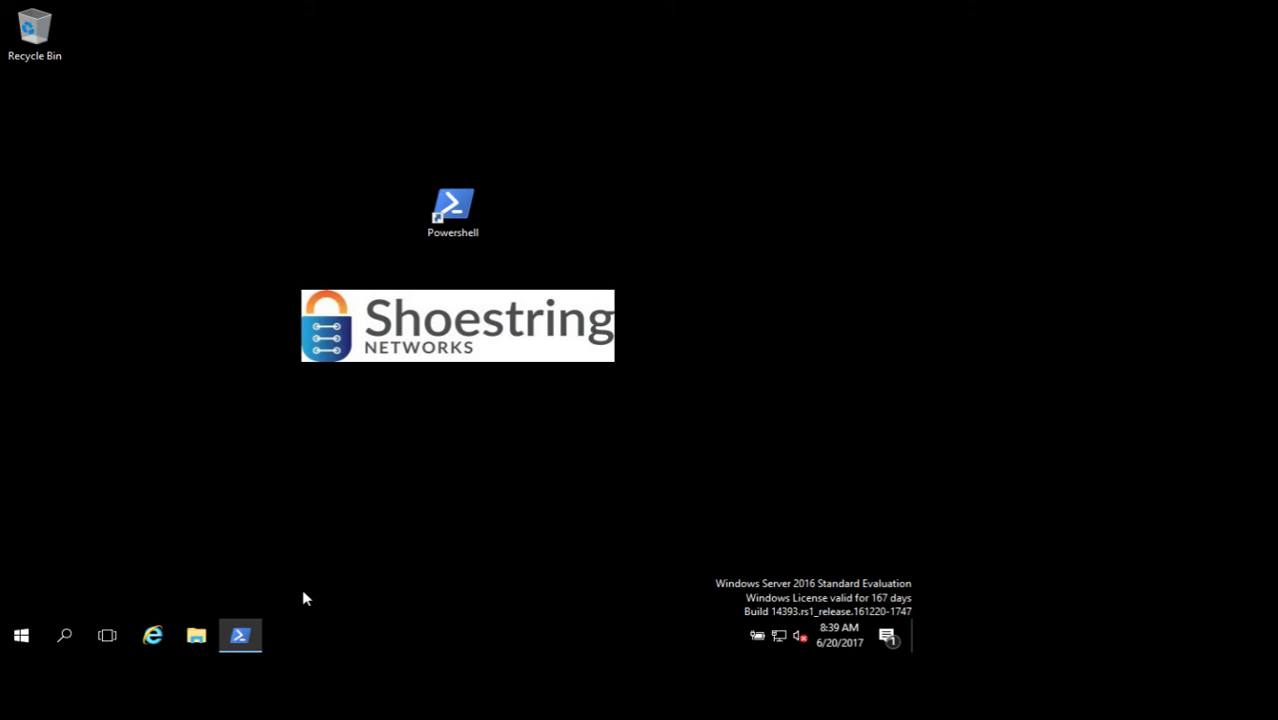
mouse_move(308, 604)
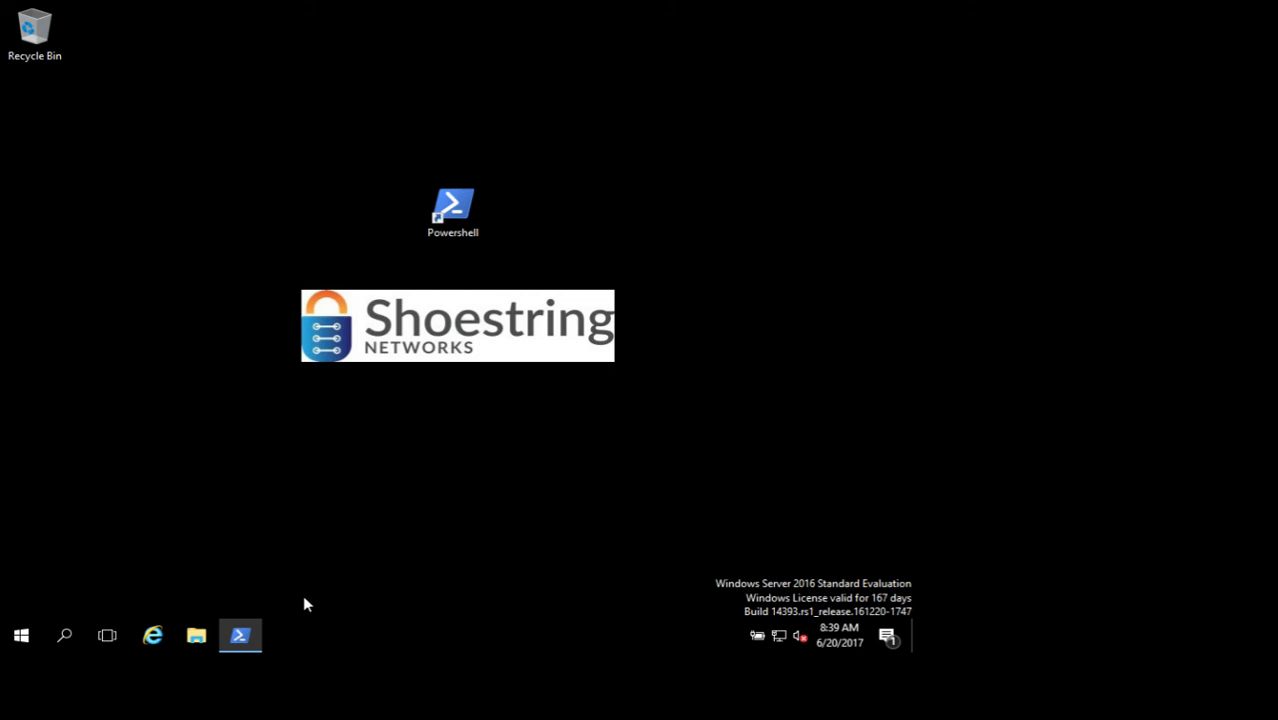
Restore the Administrator PowerShell window from the taskbar, still showing EnableSMB1Protocol True.
left_click(240, 636)
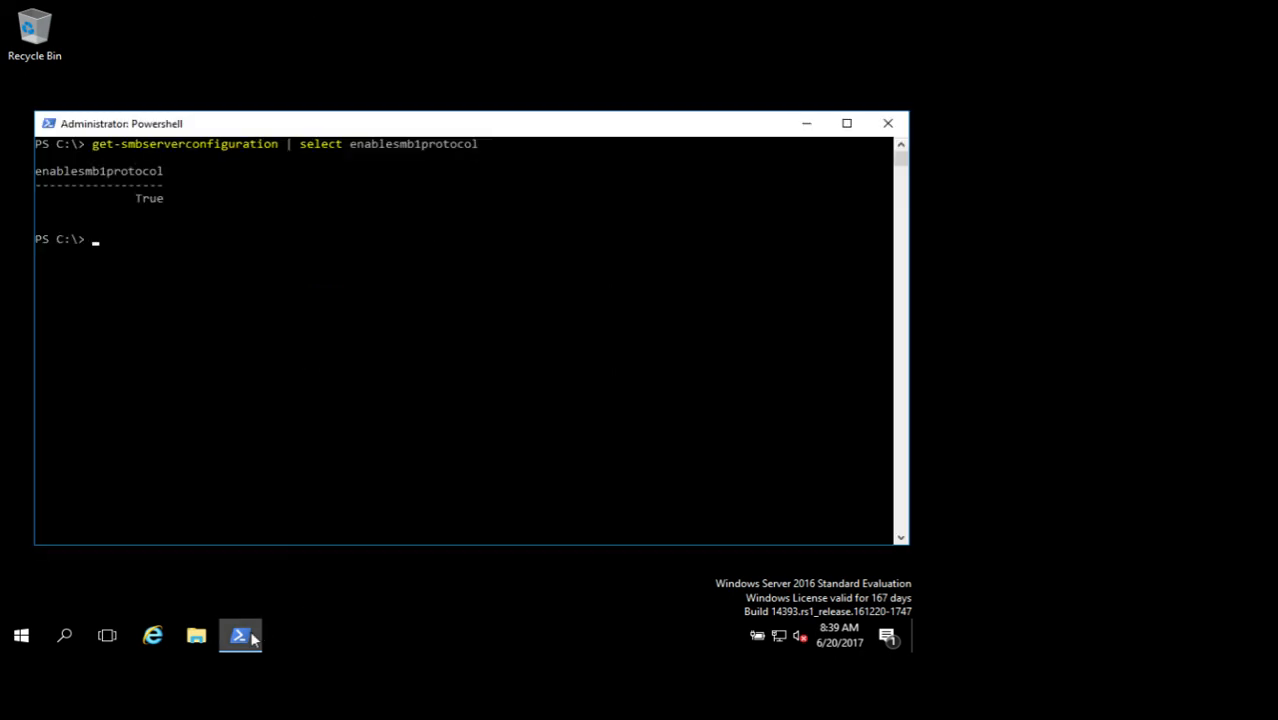
Run gpupdate /force so computer and user policy refresh completes successfully.
type("gpupdate /")
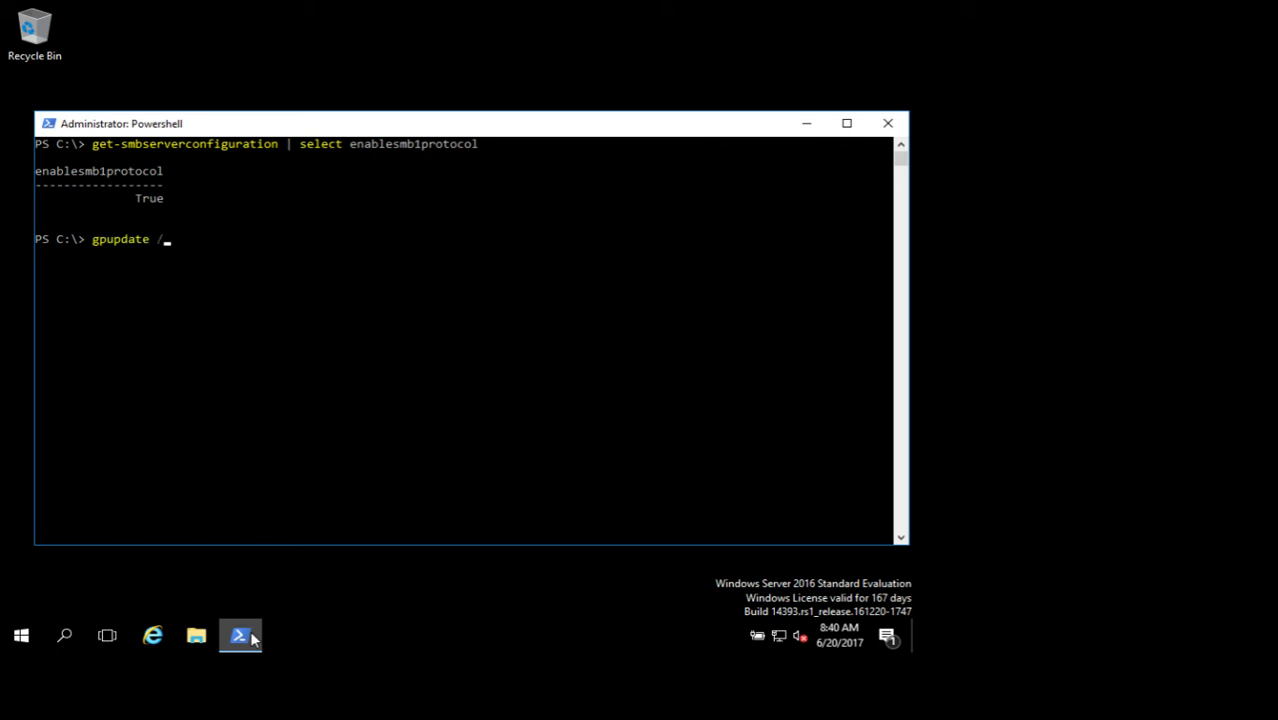
type("force")
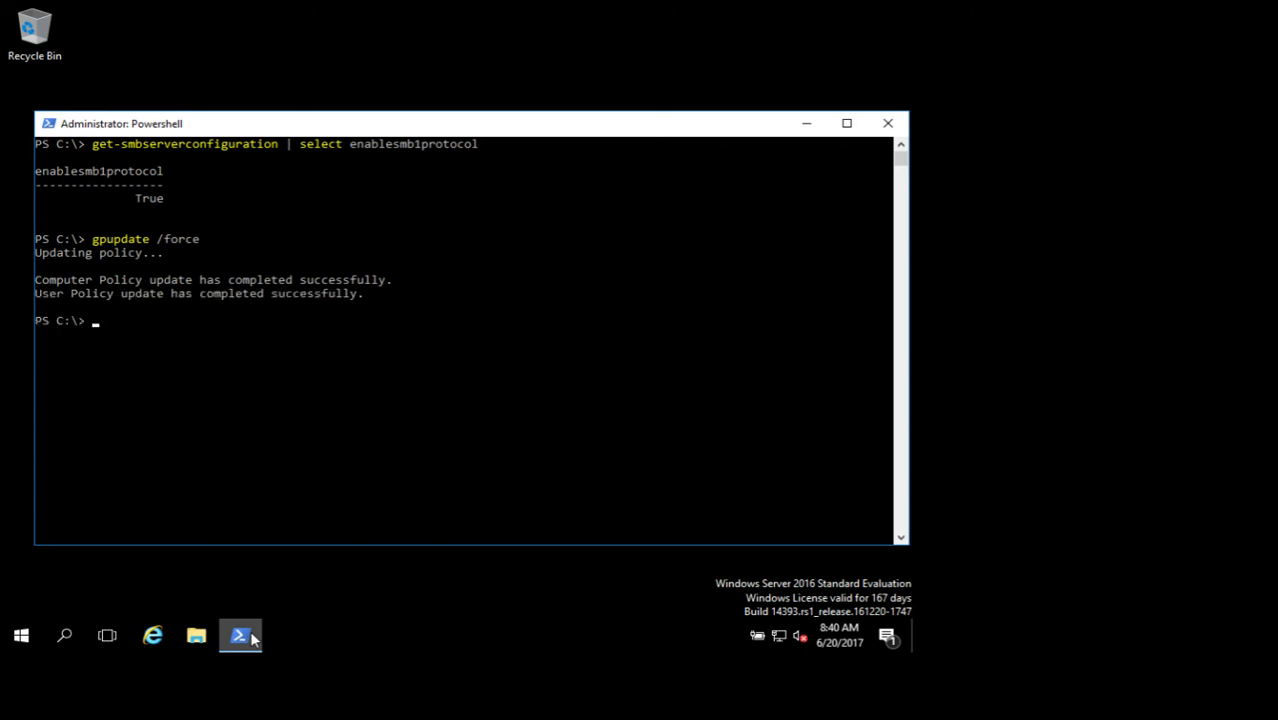
type("gpupdate /force")
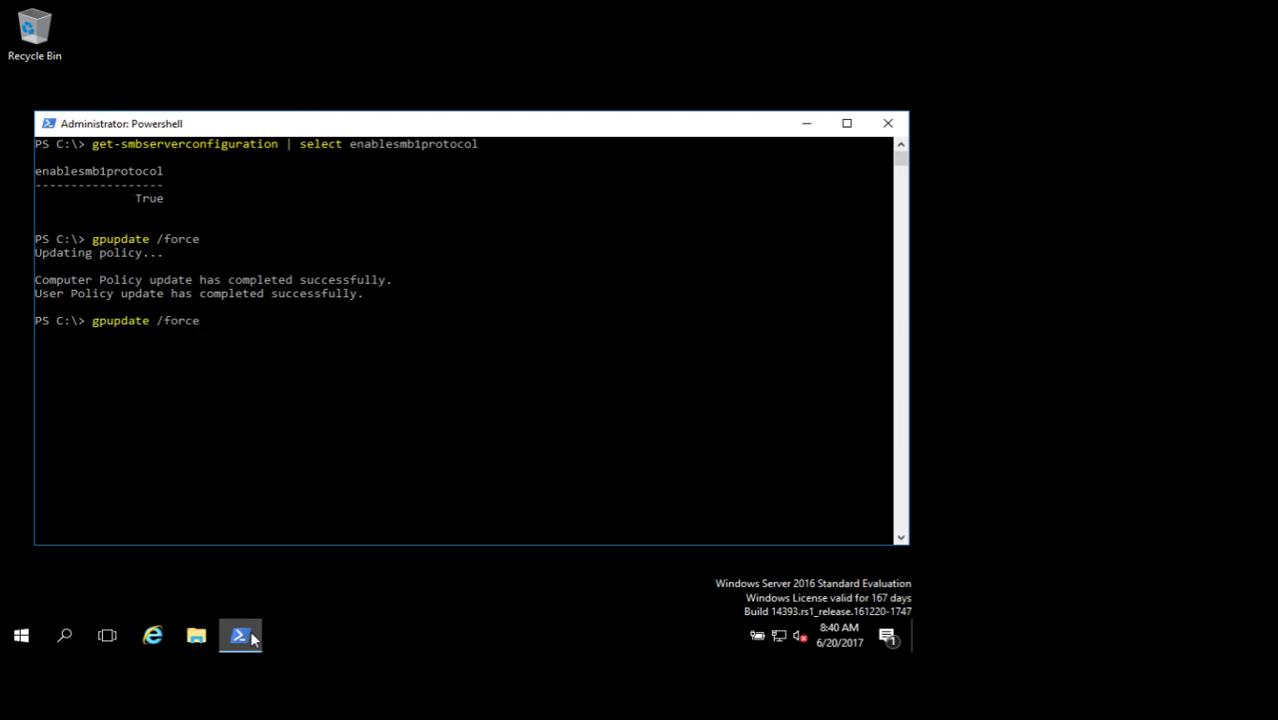
Re-enter get-smbserverconfiguration | select enablesmb1protocol at the prompt.
type("get-smbserverconfiguration | select enablesmb1protocol")
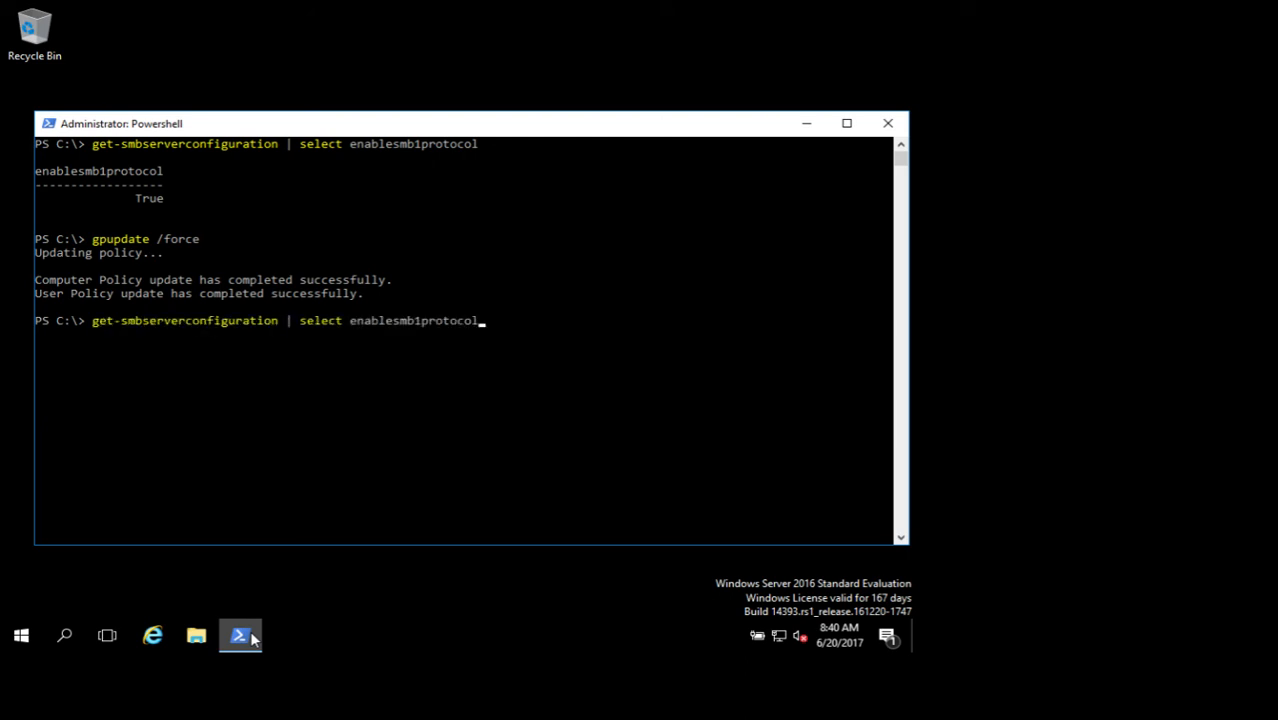